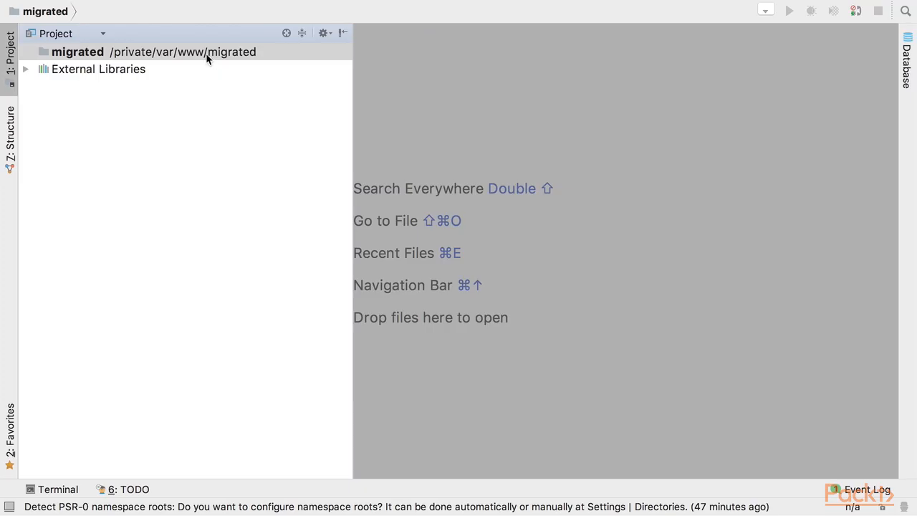
Step: Browse to the LuckyOrder module in the magento project and open Luck.php
click(77, 51)
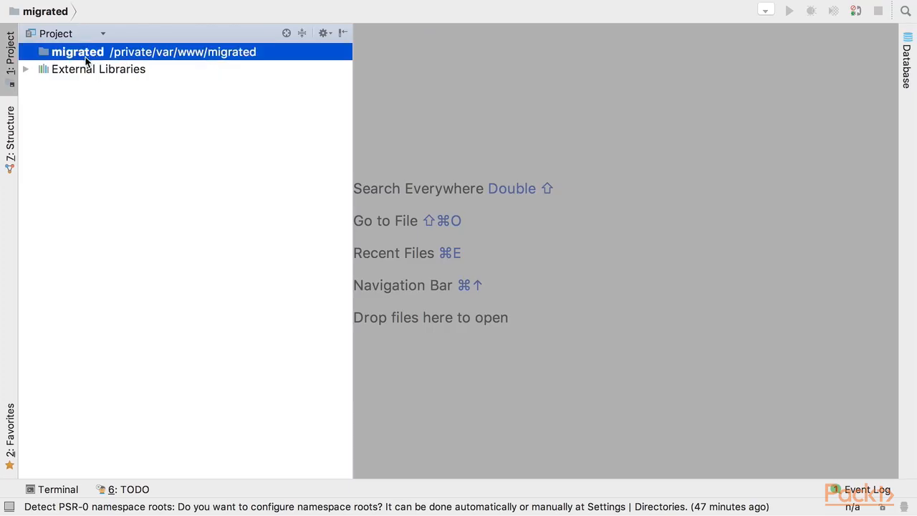
mouse_move(106, 61)
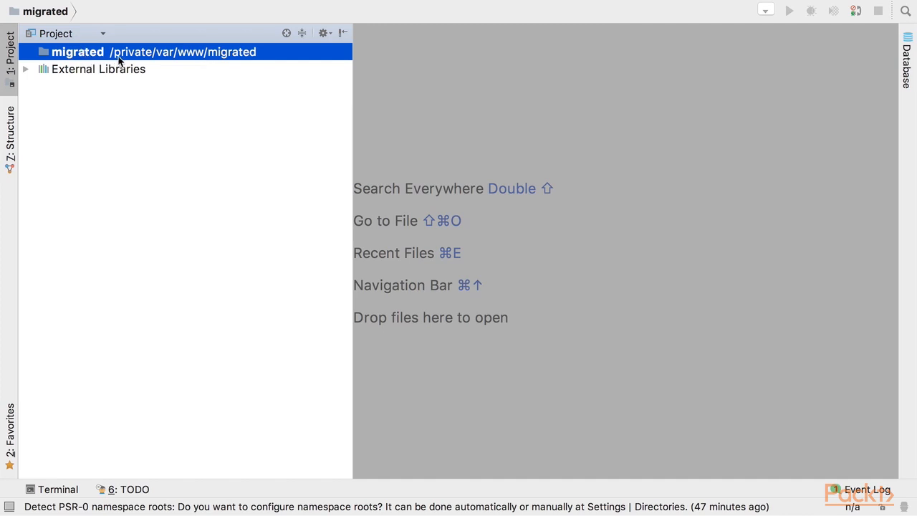
mouse_move(351, 102)
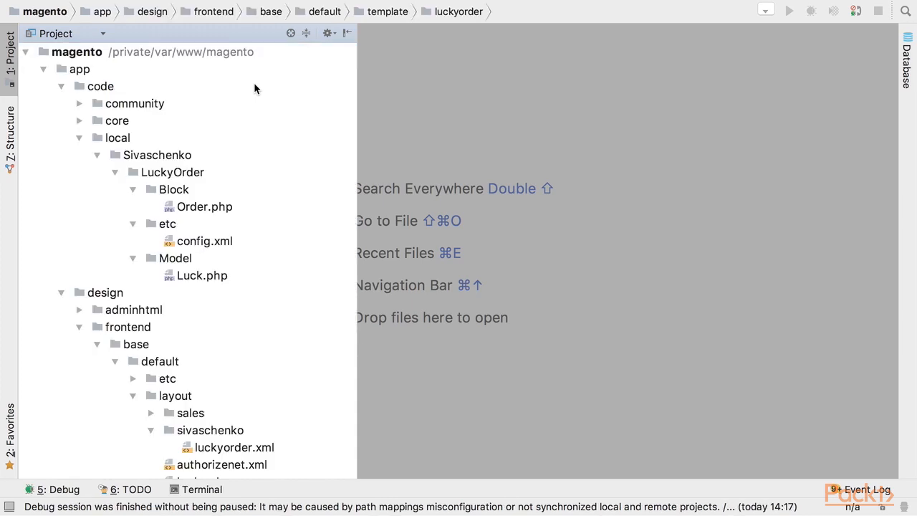
mouse_move(214, 95)
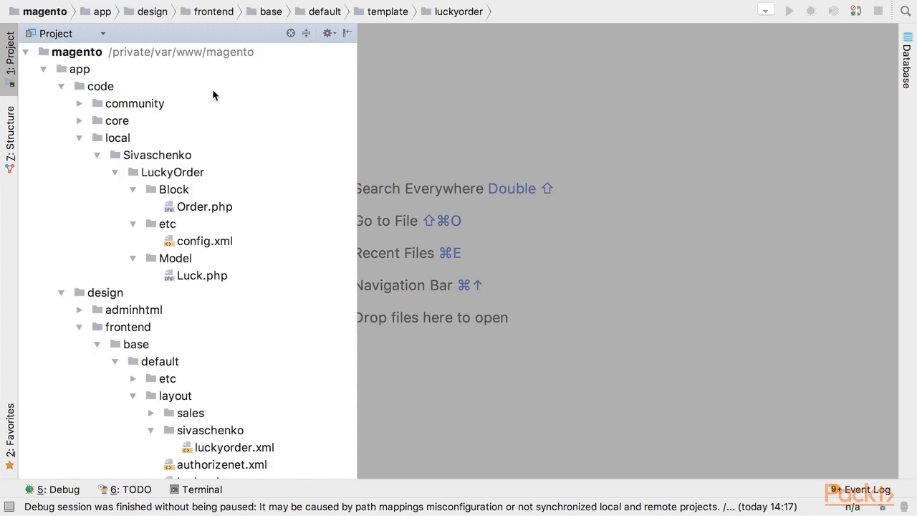
mouse_move(129, 134)
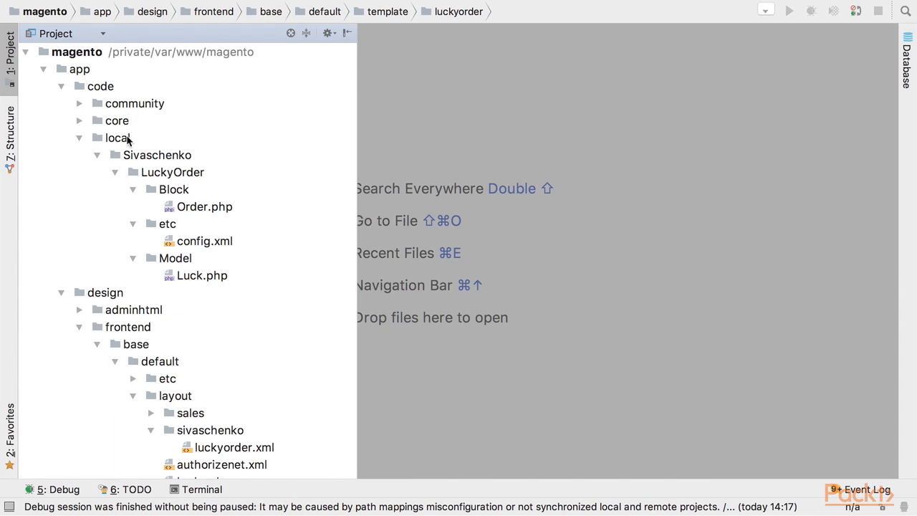
mouse_move(175, 161)
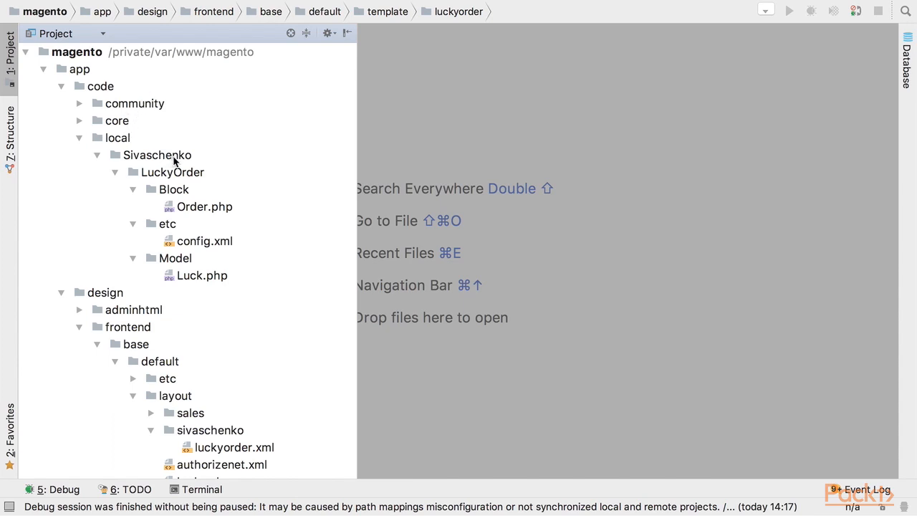
click(172, 172)
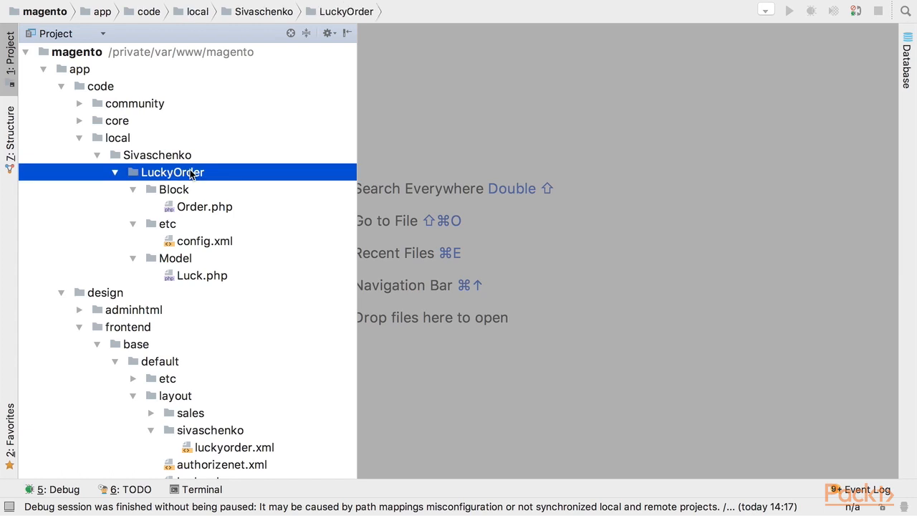
mouse_move(226, 206)
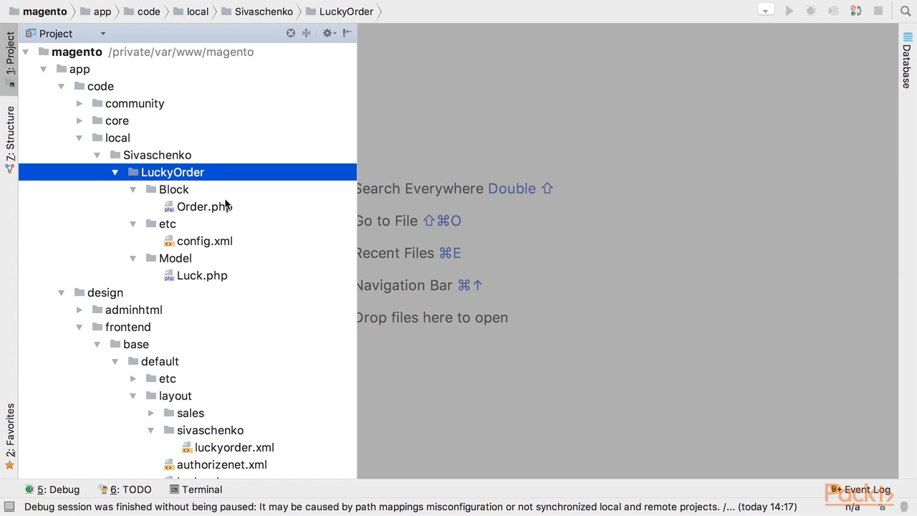
click(201, 275)
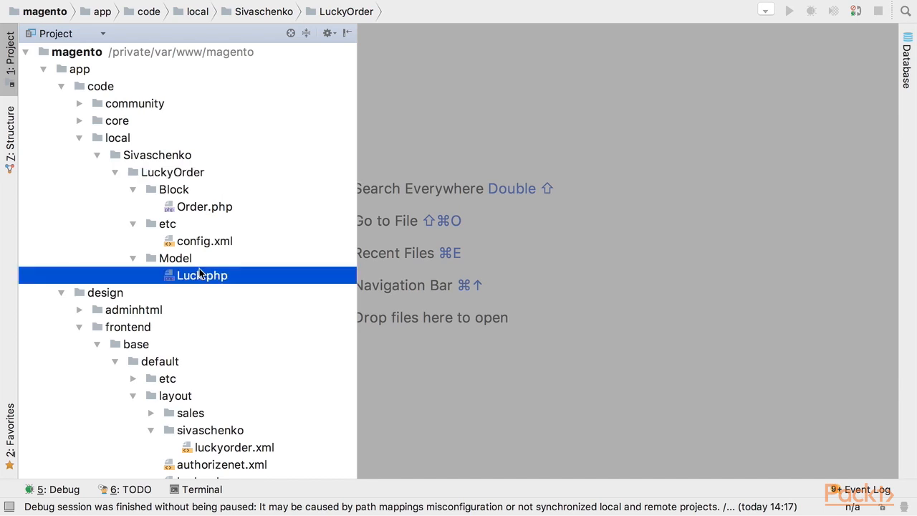
double_click(202, 275)
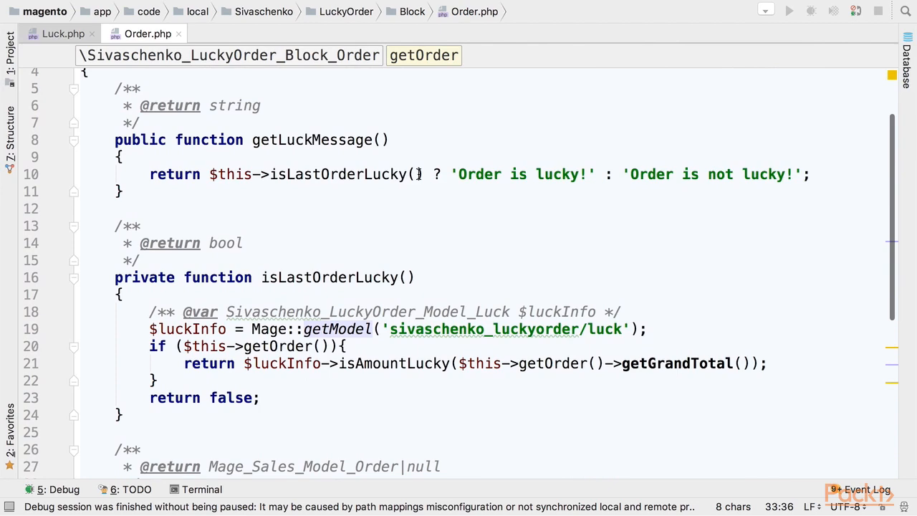
Step: Open config.xml and scroll through its models, blocks and frontend layout update
scroll(up, 3)
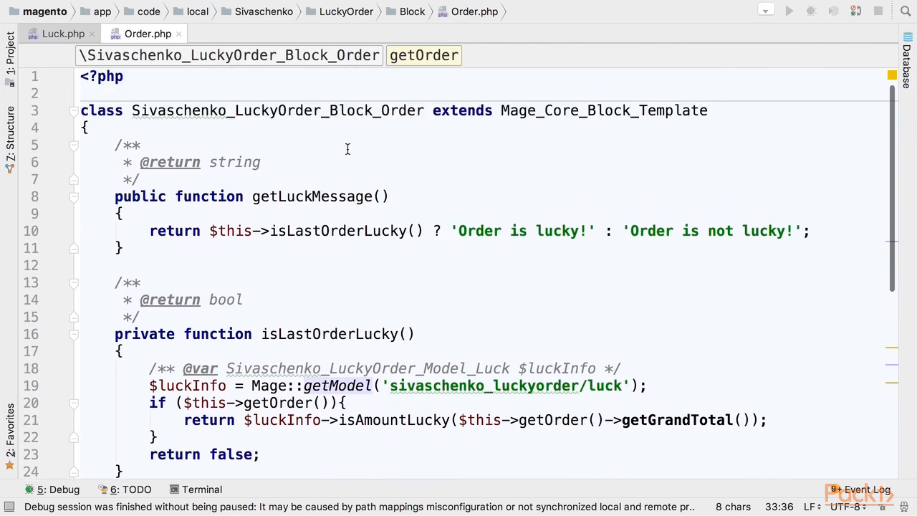
click(9, 54)
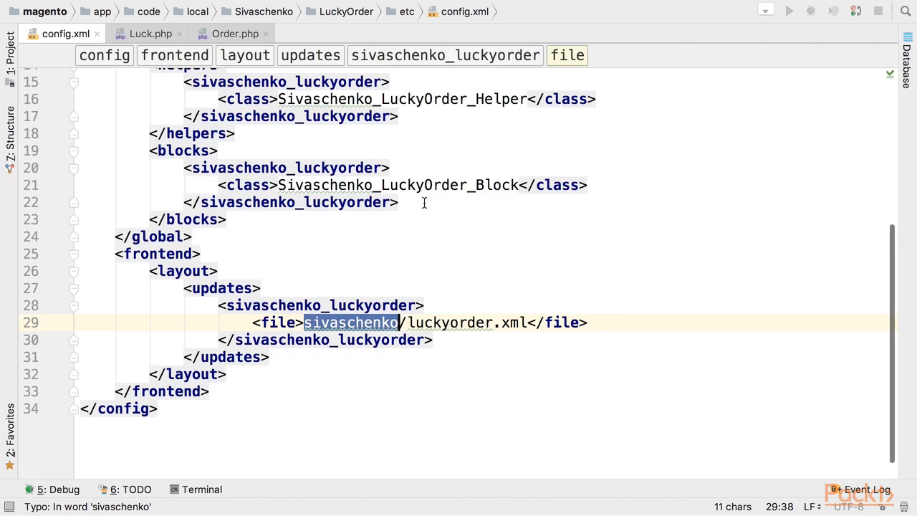
scroll(up, 3)
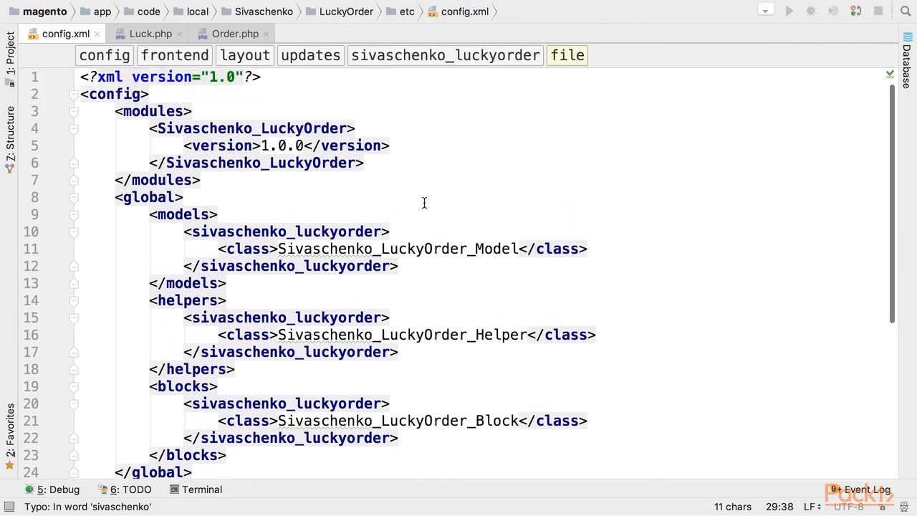
scroll(down, 3)
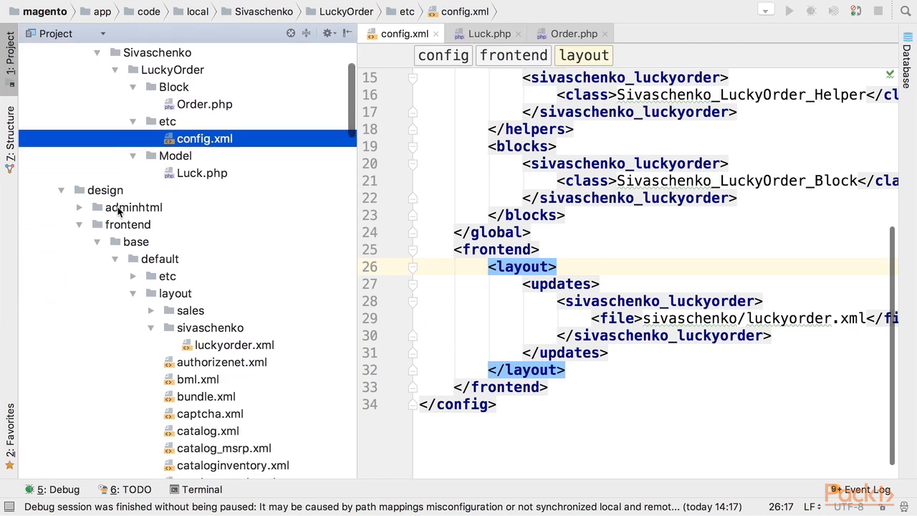
mouse_move(220, 358)
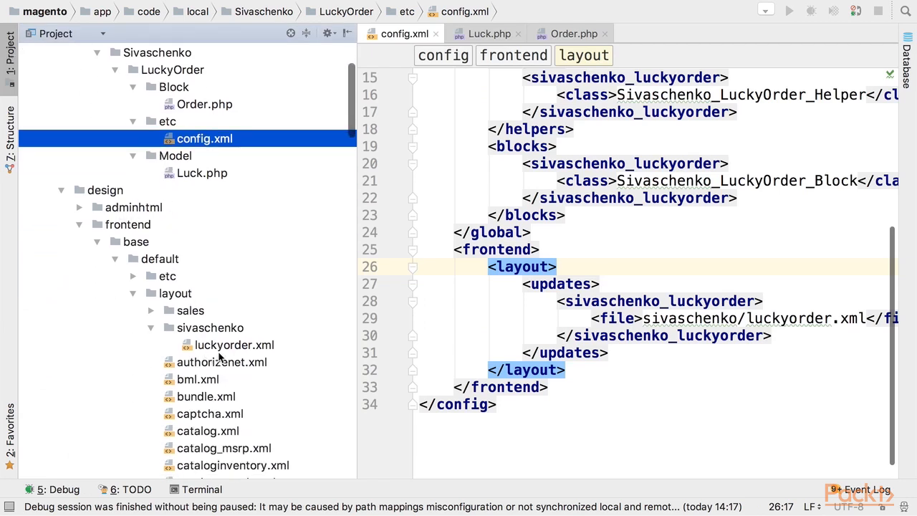
mouse_move(143, 245)
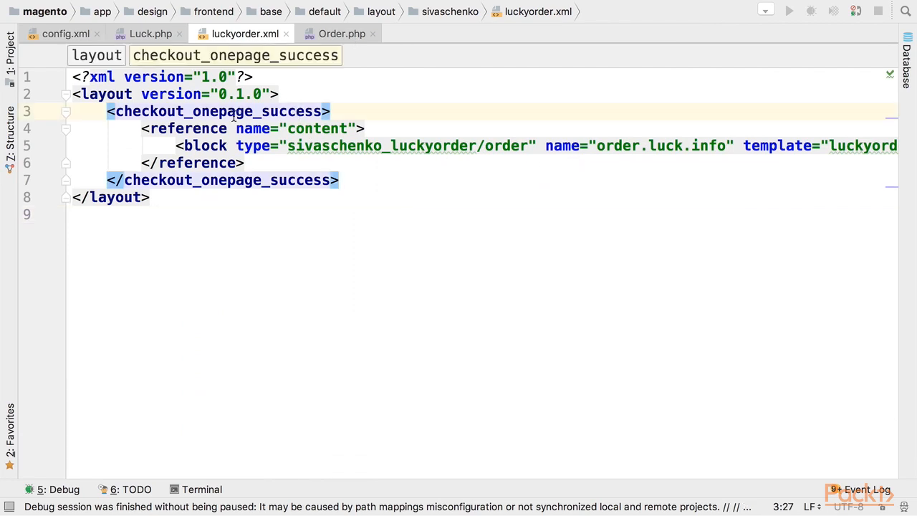
Step: Open the order.phtml template echoing getLuckMessage, then bring the terminal forward
scroll(right, 3)
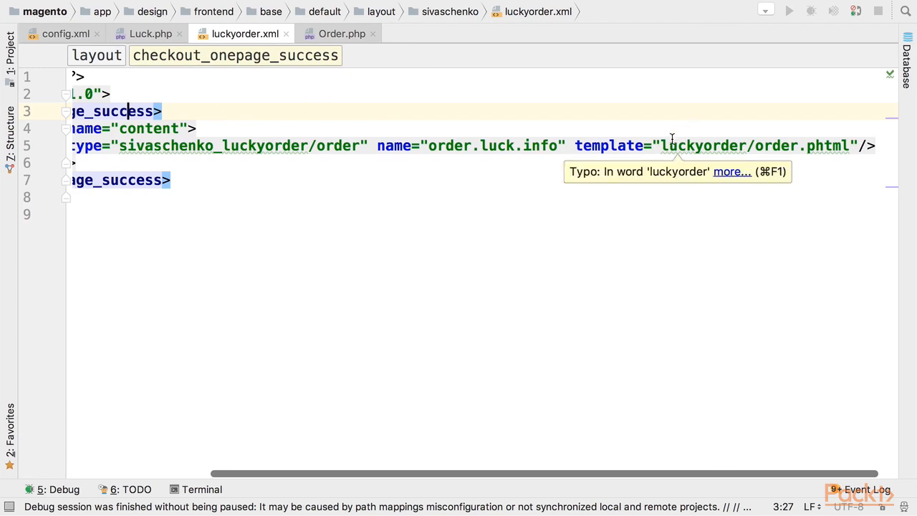
double_click(756, 146)
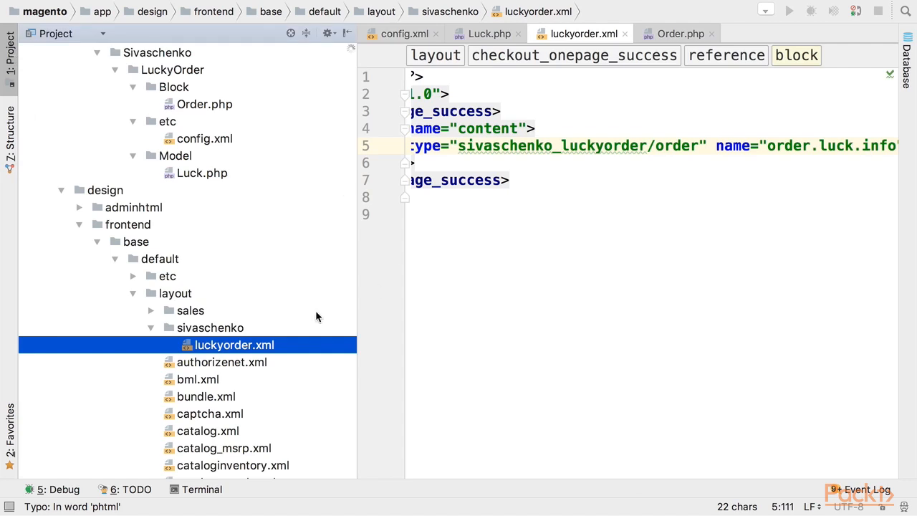
scroll(down, 3)
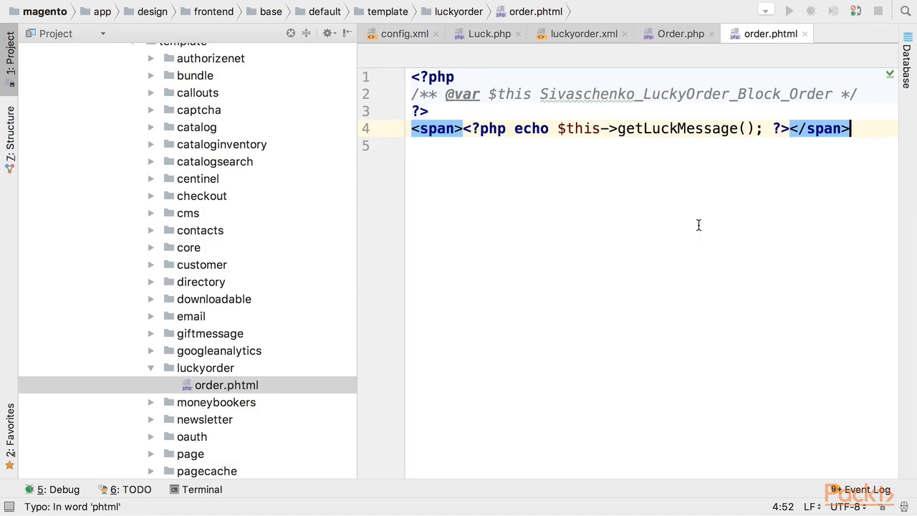
click(202, 489)
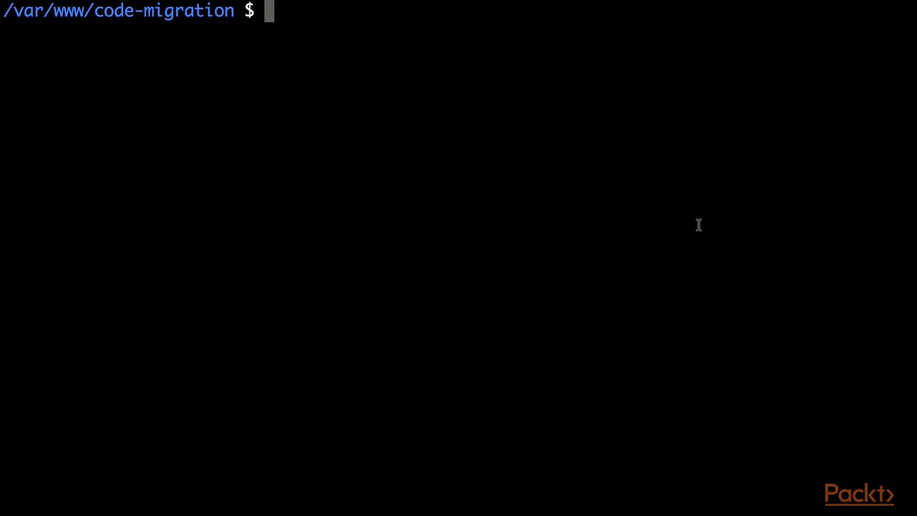
Step: Run php bin/migrate.php migrateModuleStructure ../magento ../migrated
text(p)
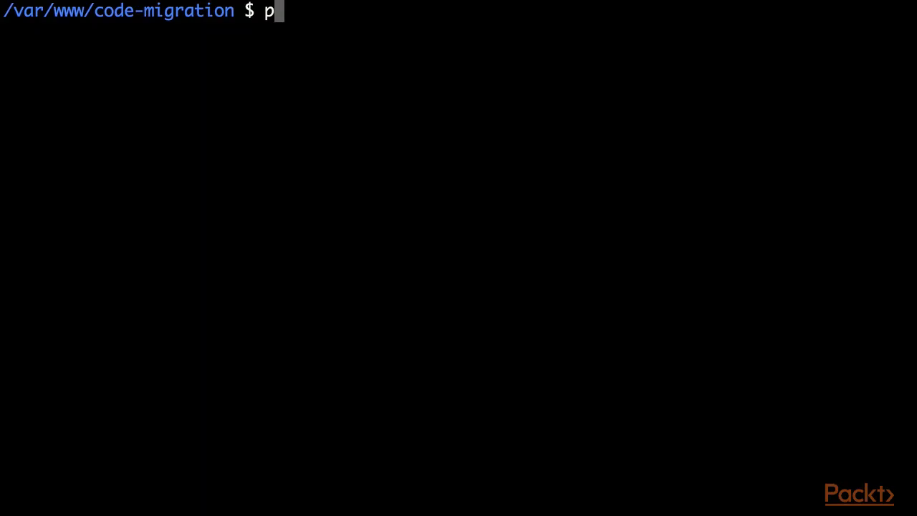
text(hp bin)
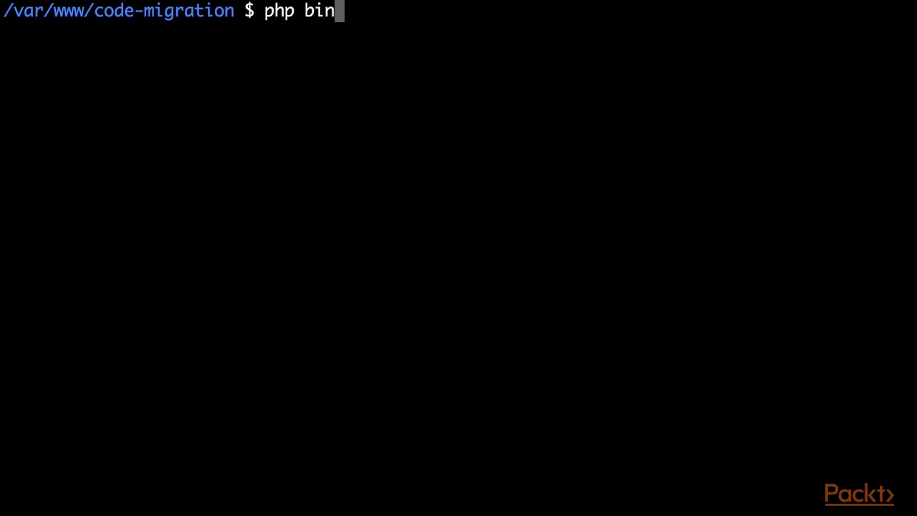
text(/migrate.php)
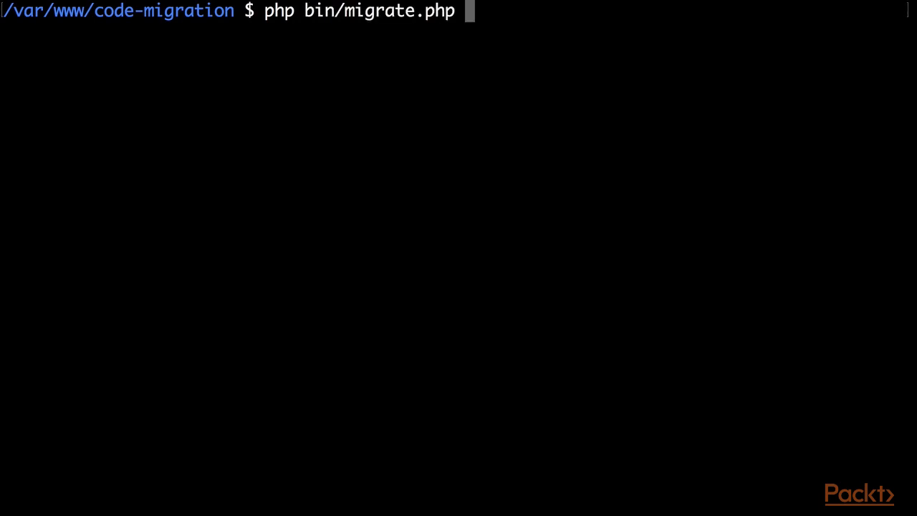
text(migrateMo)
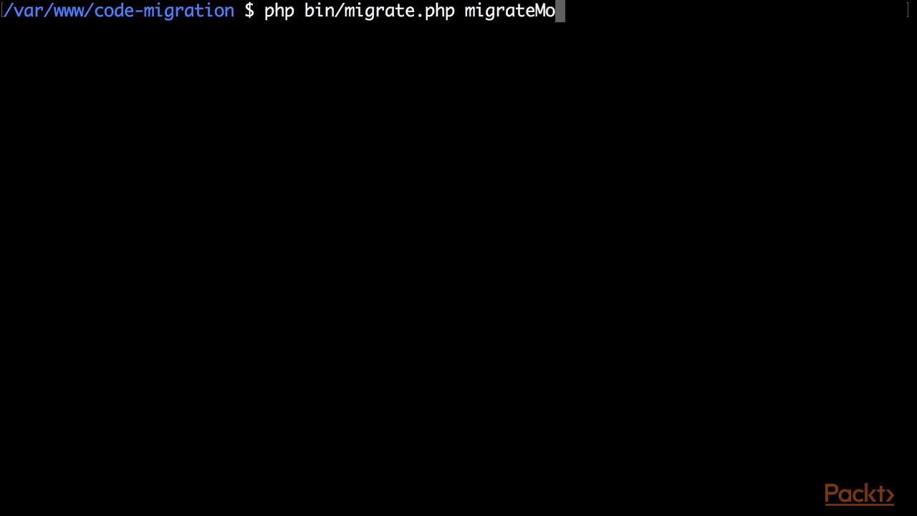
text(duleStruc)
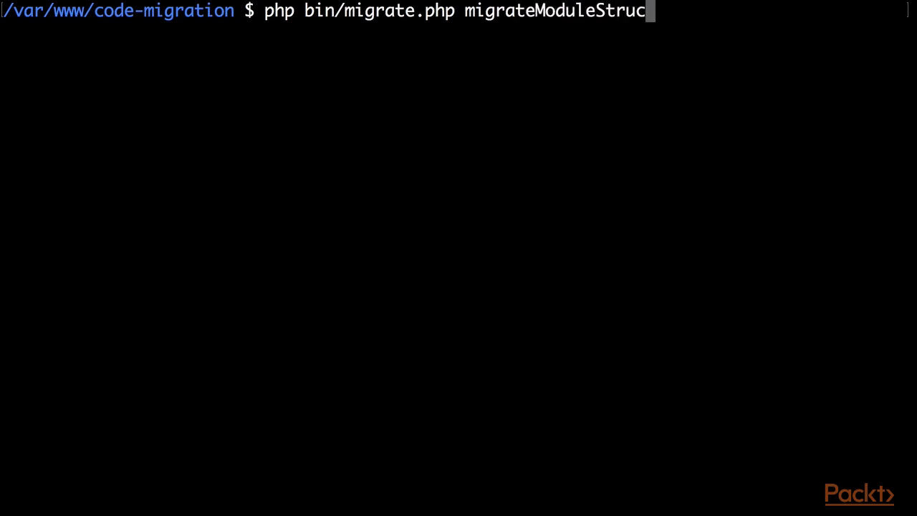
text(ture)
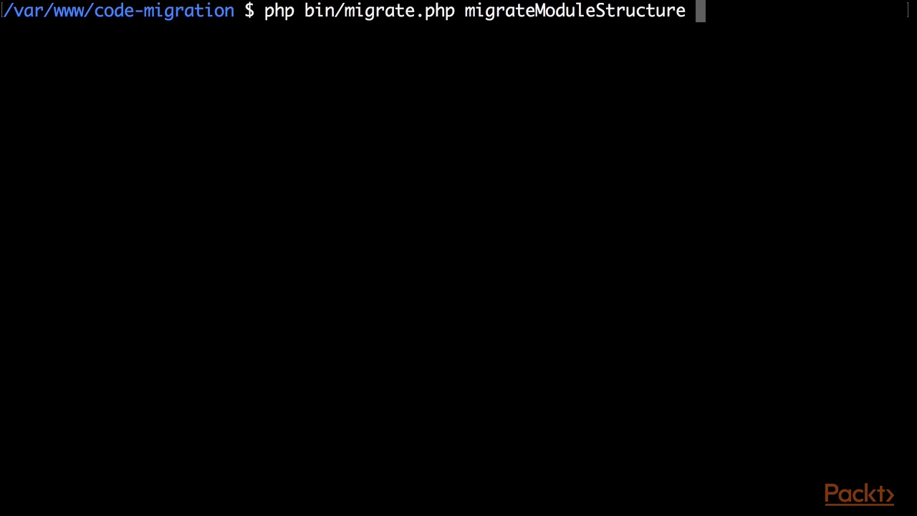
text(../)
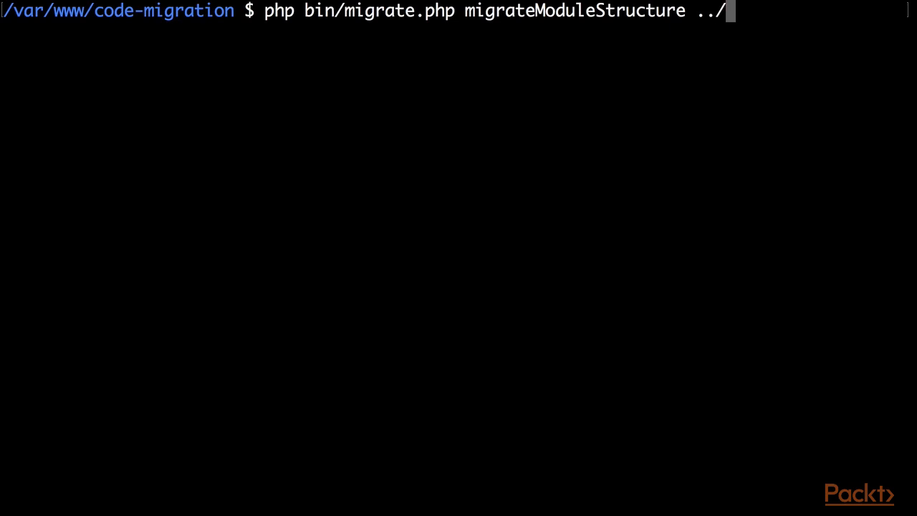
text(magento)
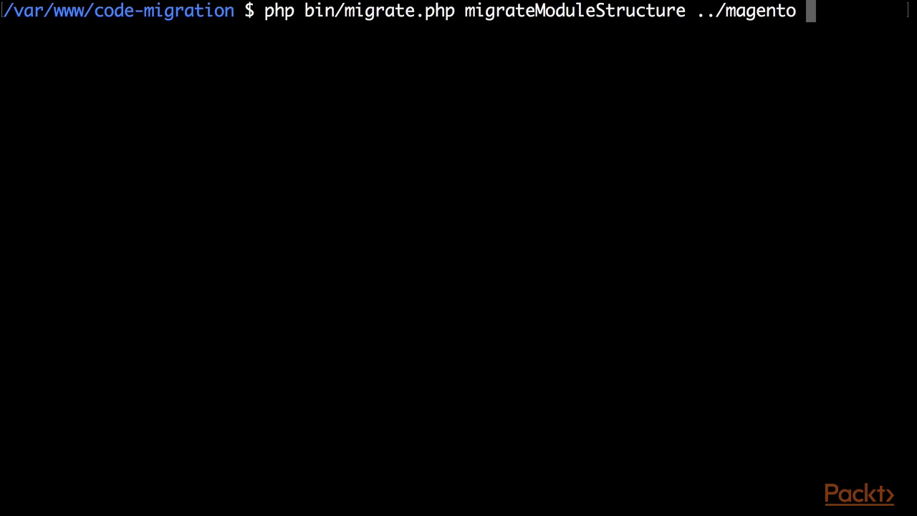
text(../)
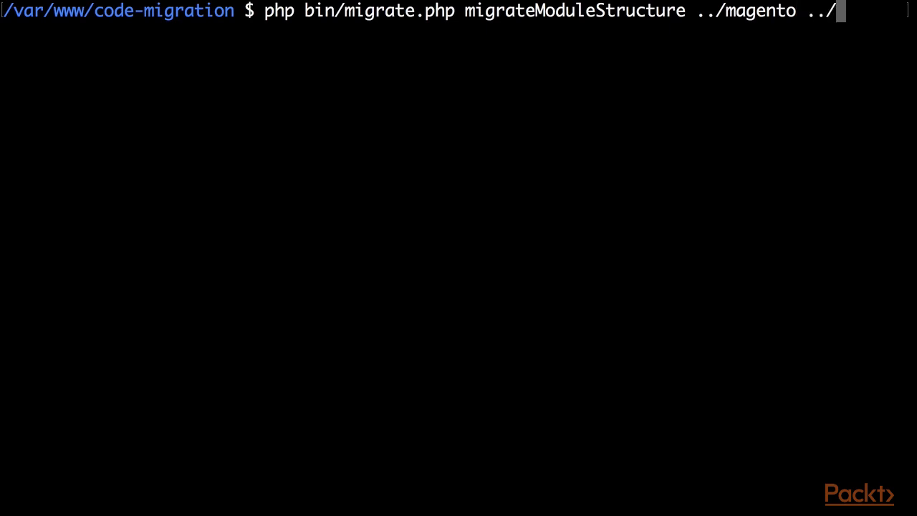
text(migrated)
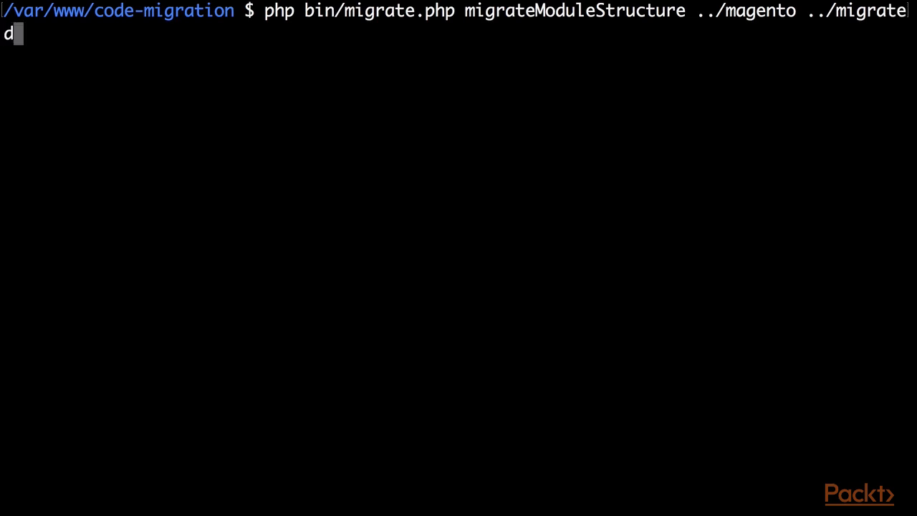
key(Return)
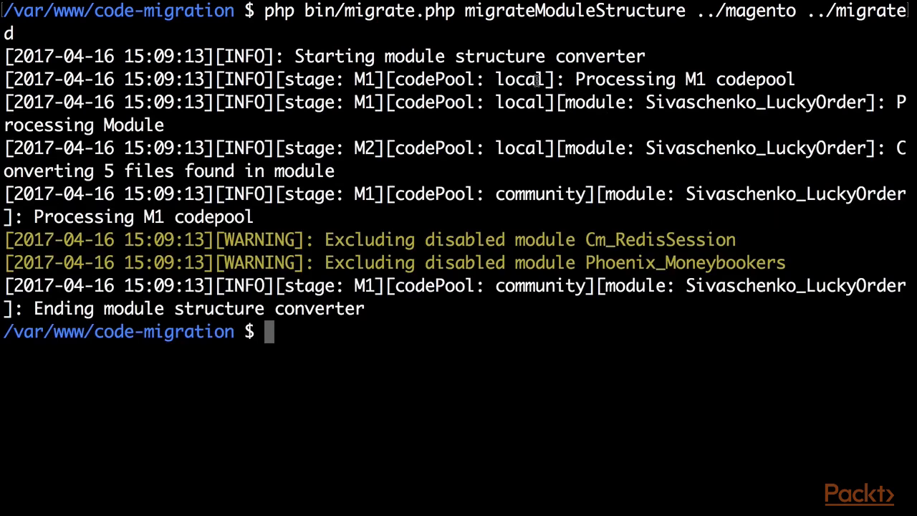
mouse_move(432, 112)
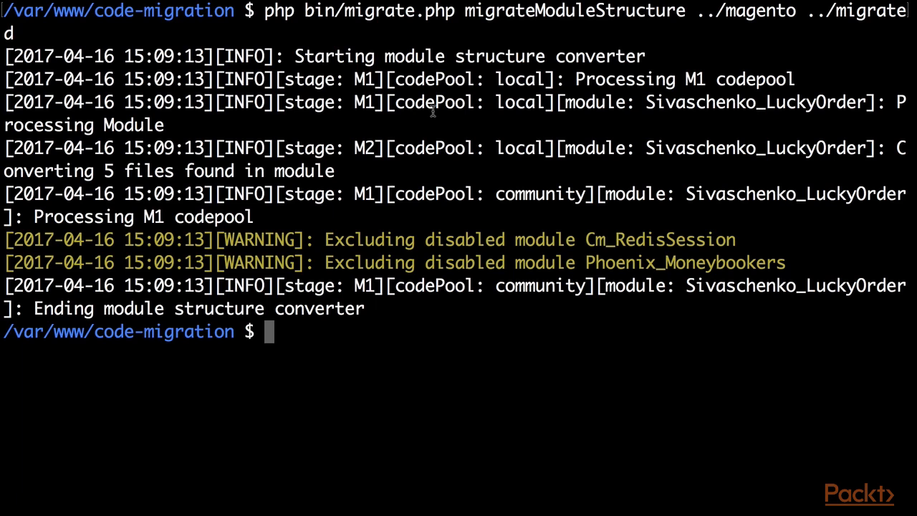
mouse_move(673, 186)
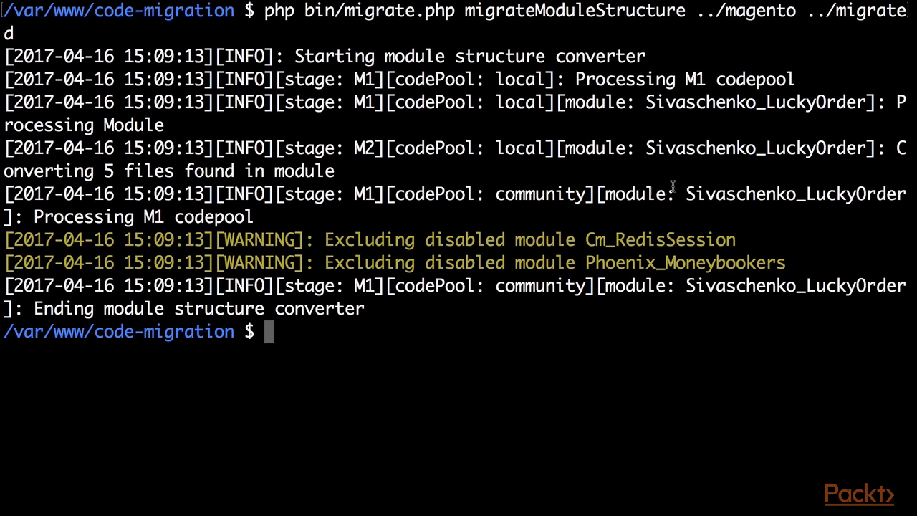
mouse_move(808, 256)
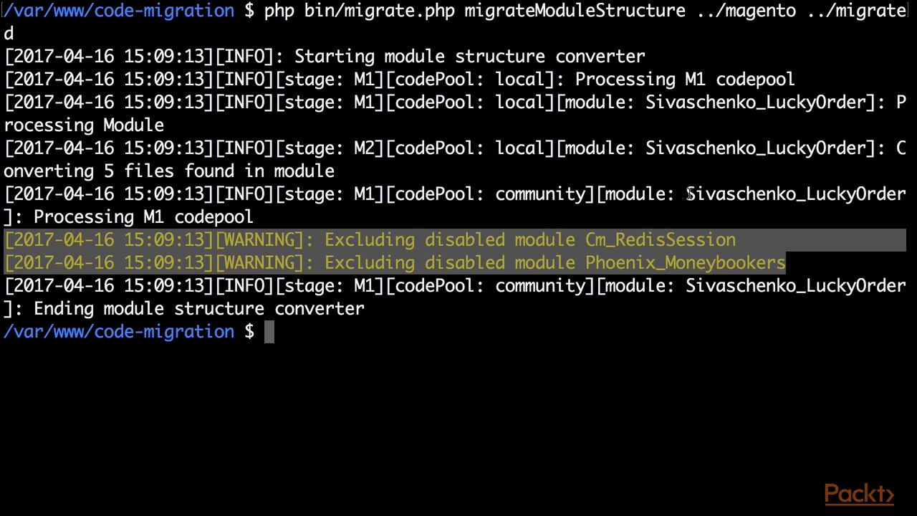
mouse_move(720, 136)
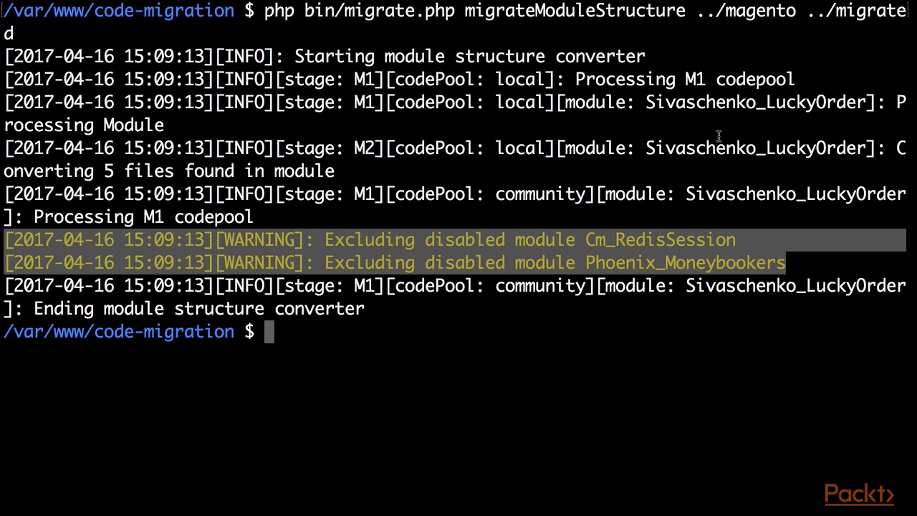
mouse_move(627, 83)
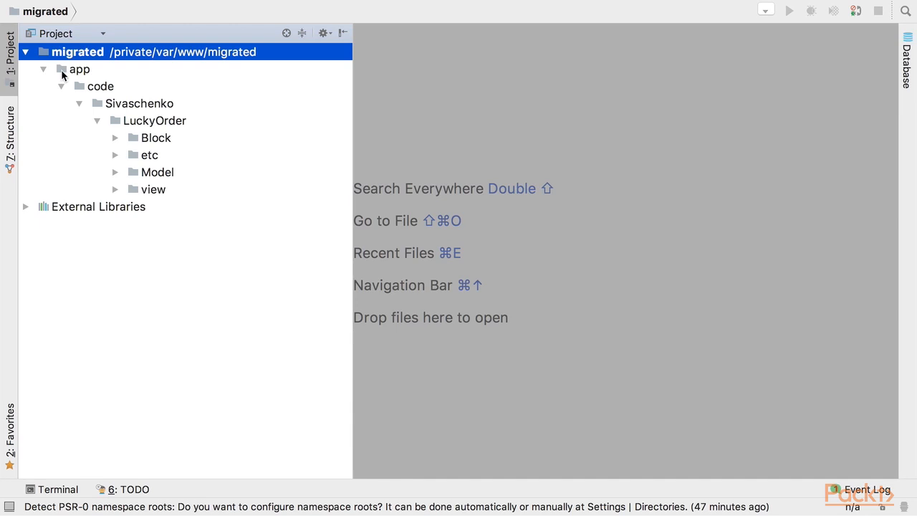
mouse_move(85, 77)
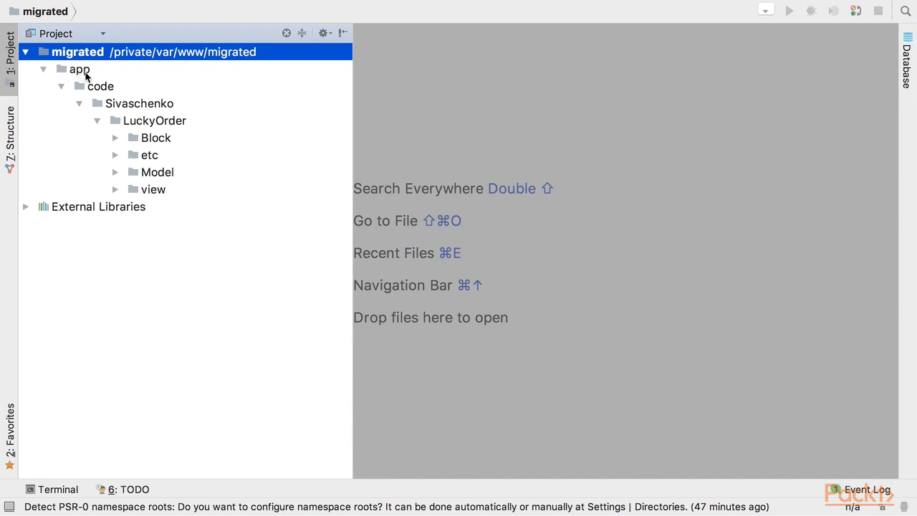
mouse_move(201, 112)
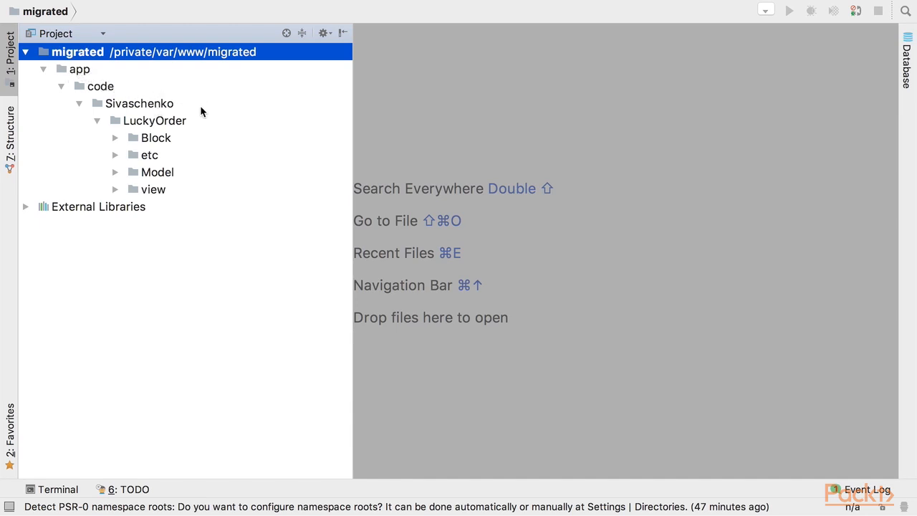
mouse_move(132, 124)
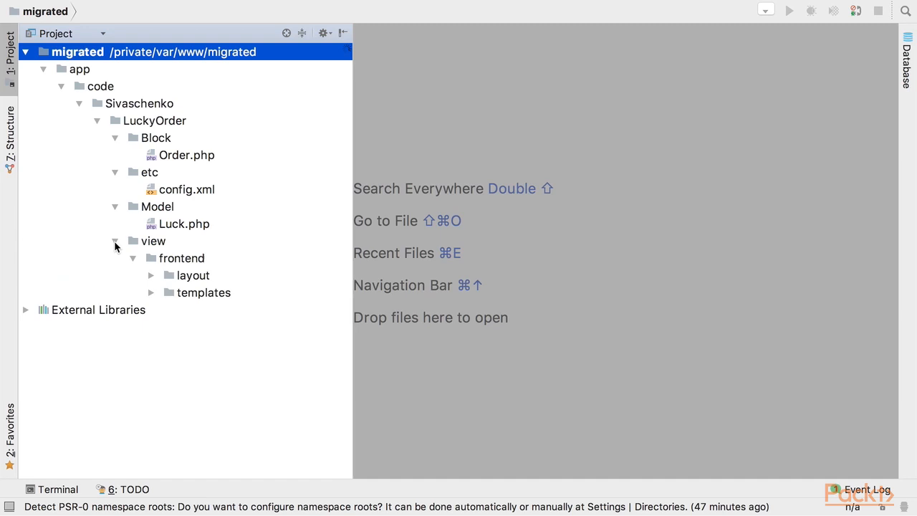
Step: Expand the migrated module's layout and templates folders and open luckyorder.xml
click(205, 310)
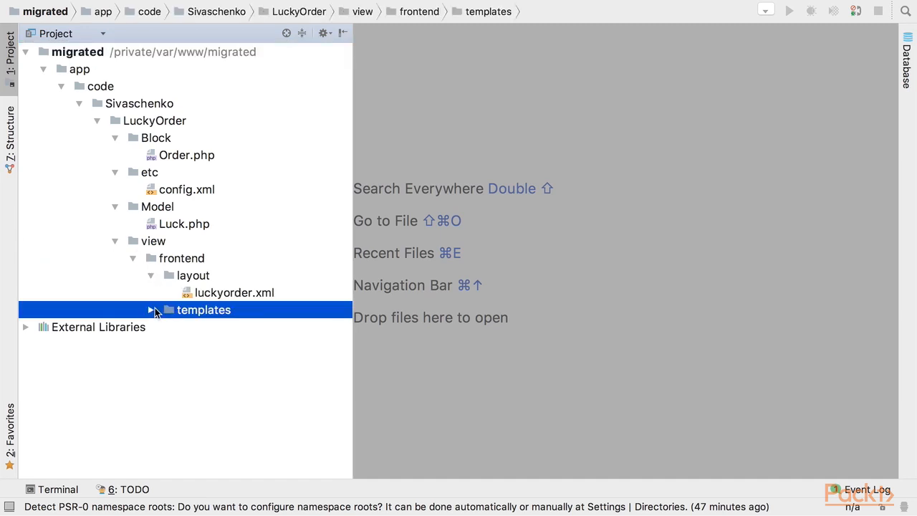
click(149, 310)
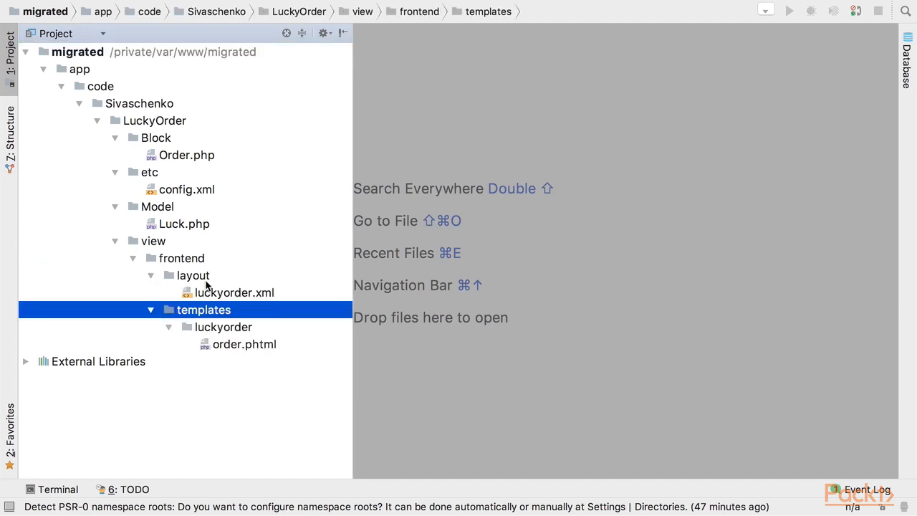
double_click(234, 292)
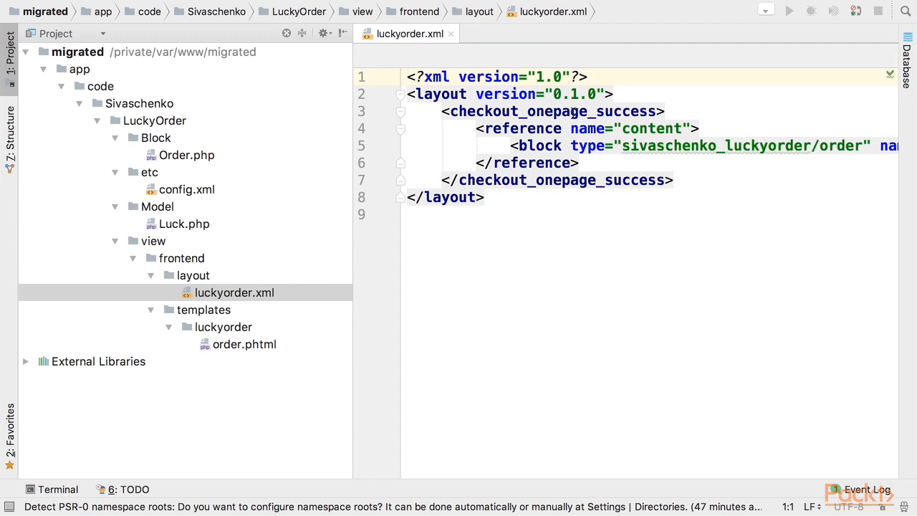
Step: Look over the Magento 1 luckyorder.xml layout, then return to the terminal
click(409, 77)
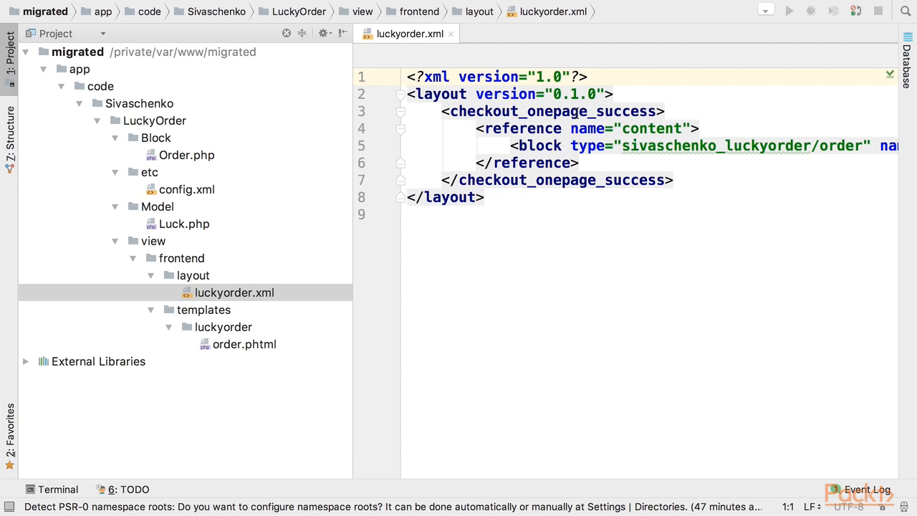
click(408, 76)
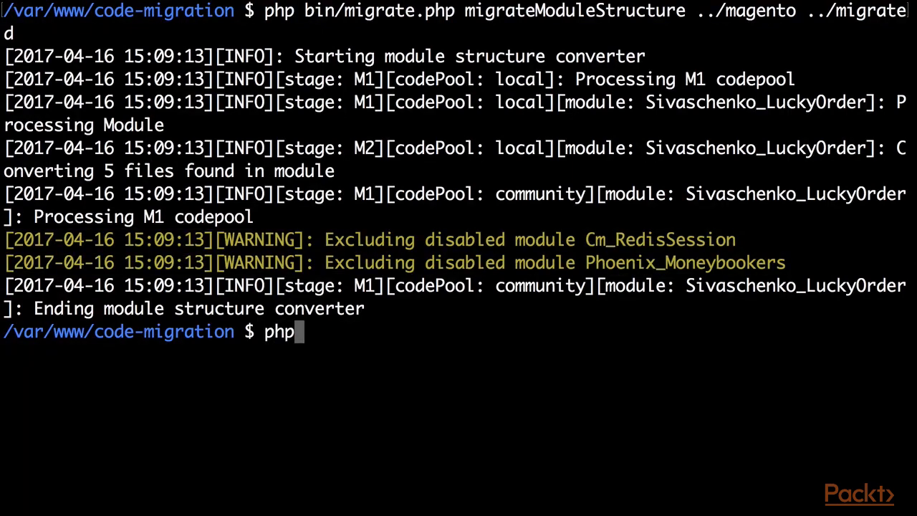
Step: Run php bin/migrate.php convertLayout ../migrated to convert the module's layout
text(b)
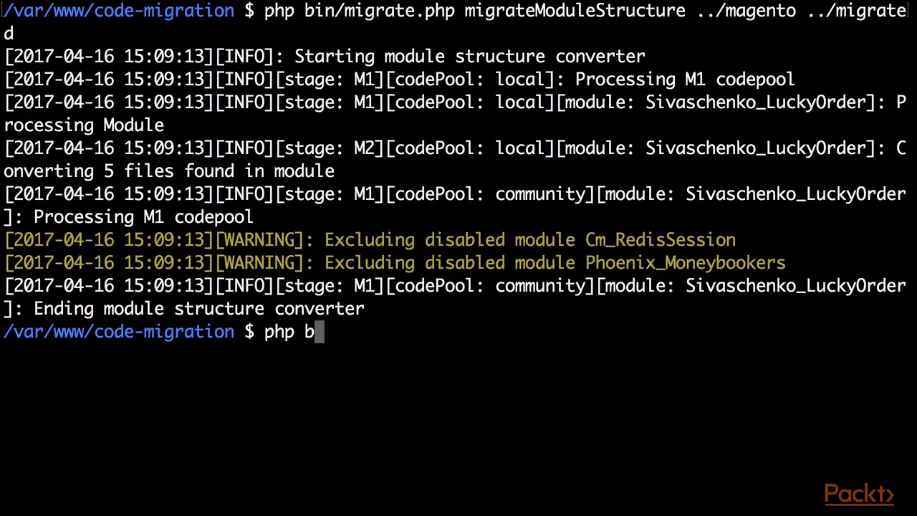
text(in/m)
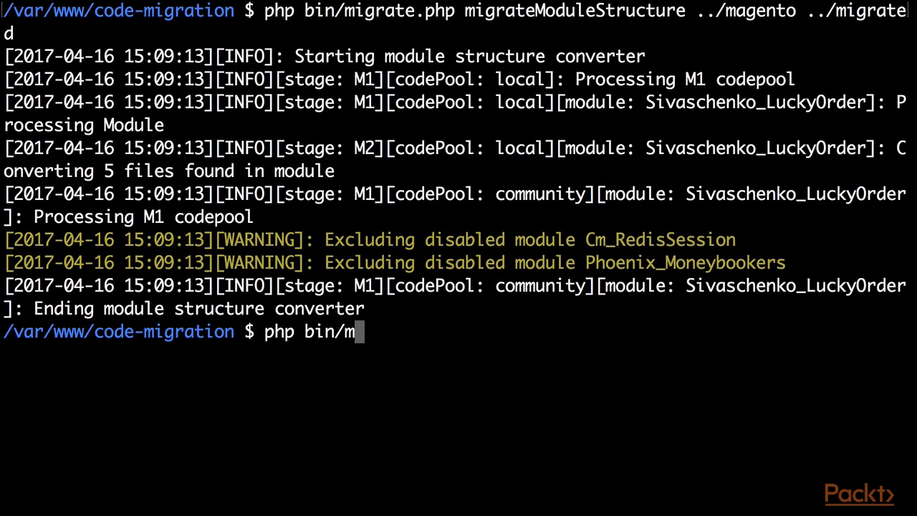
text(igrate.php)
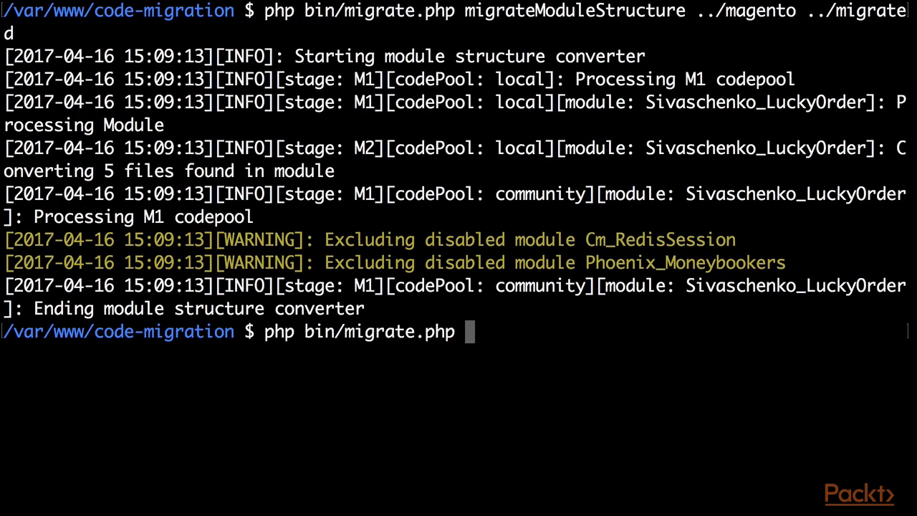
text(convertLayou)
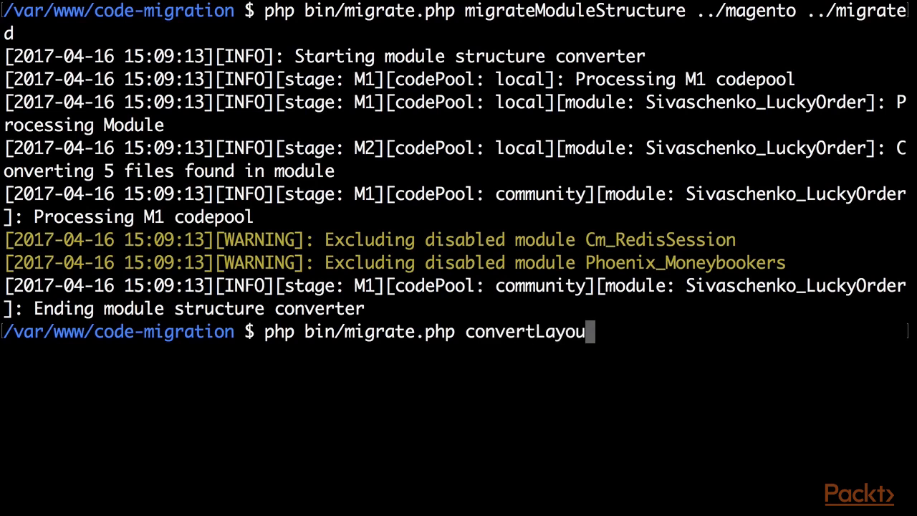
text(t)
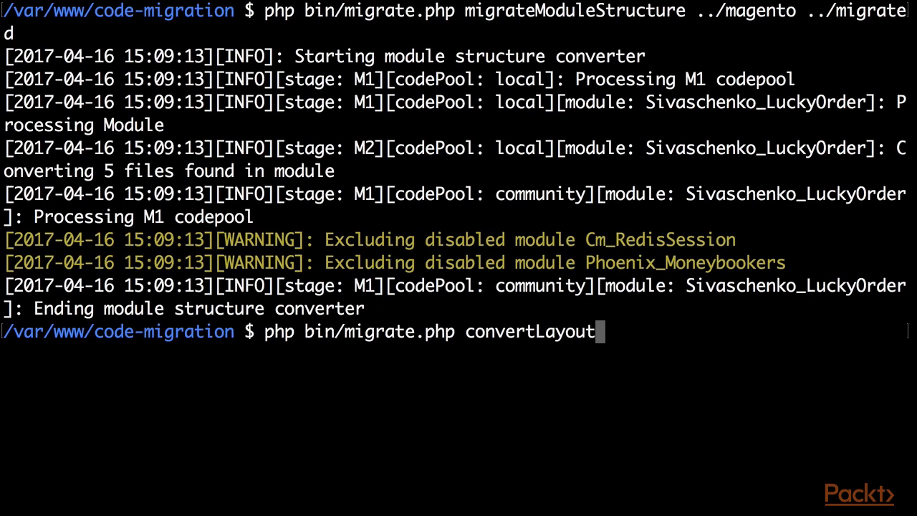
text(../mi)
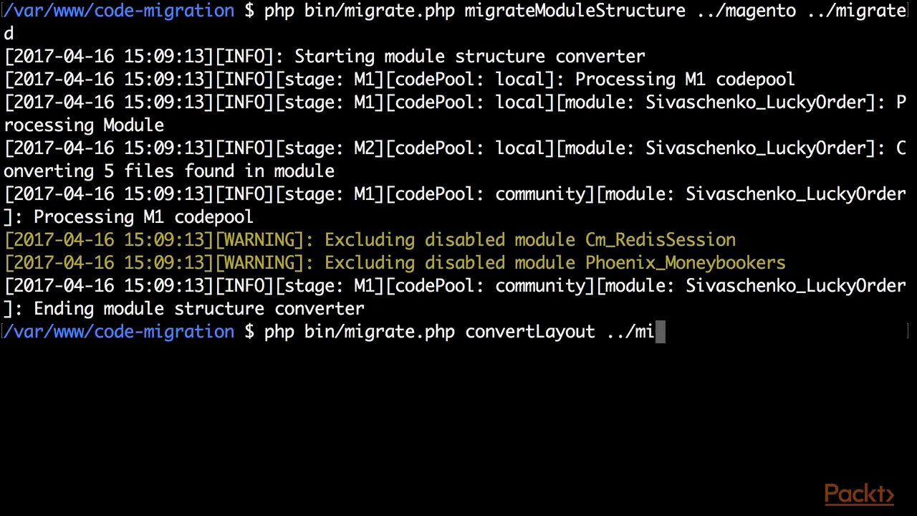
key(Return)
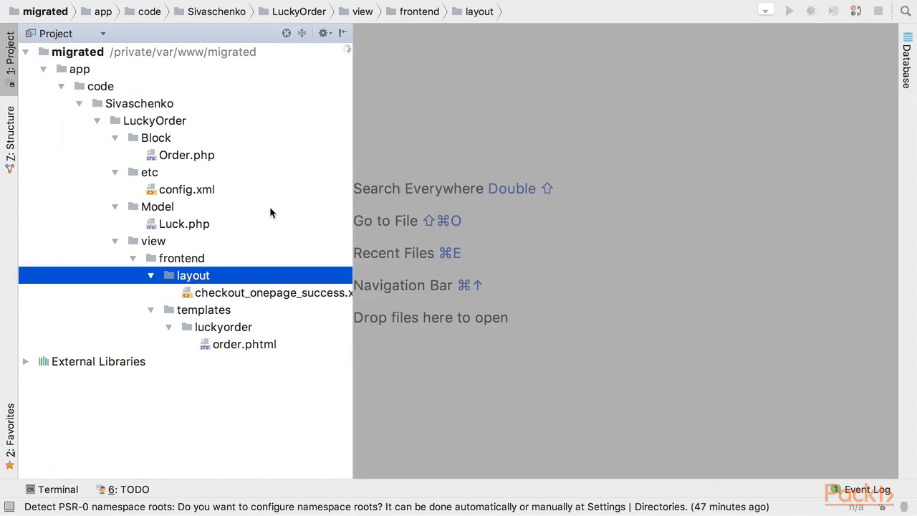
Step: Open the converted checkout_onepage_success.xml from the layout folder
click(275, 292)
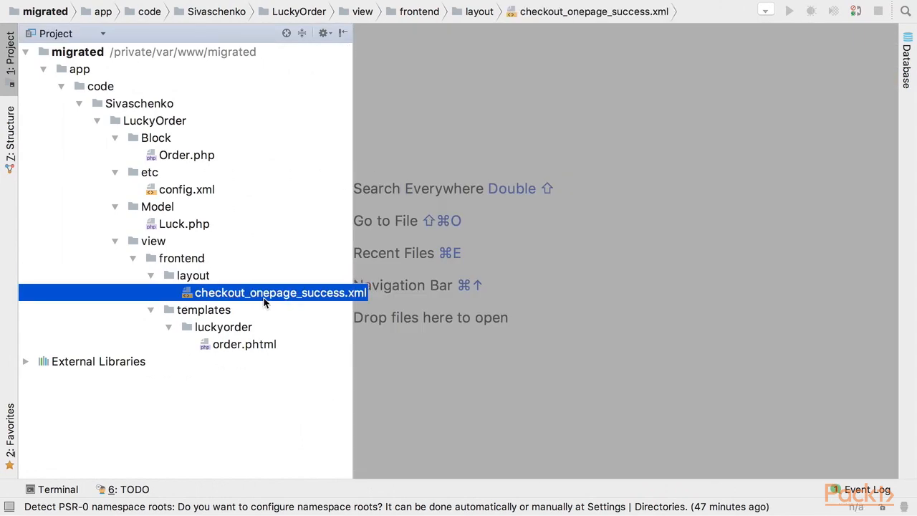
double_click(280, 292)
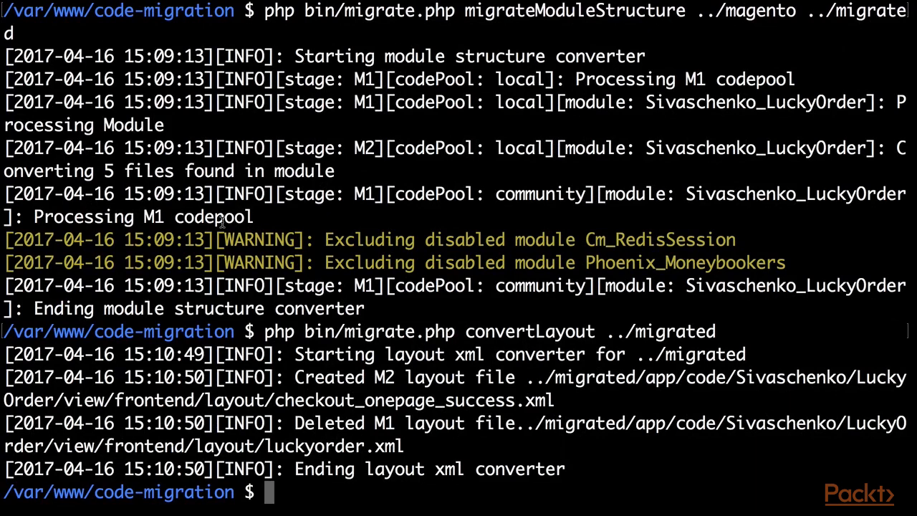
Step: Edit the recalled convertLayout command into convertConfig on ../migrated
text(php bin/migrate.php convertLayout ../migrated)
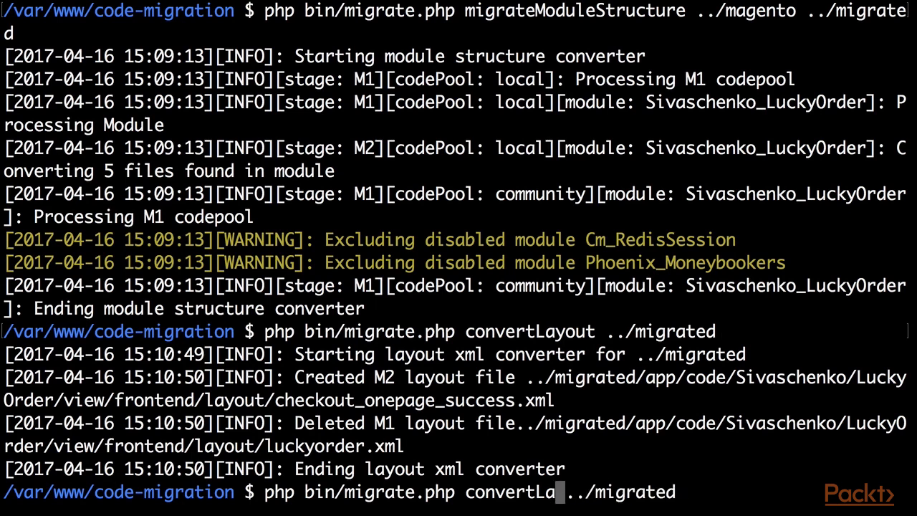
key(BackSpace)
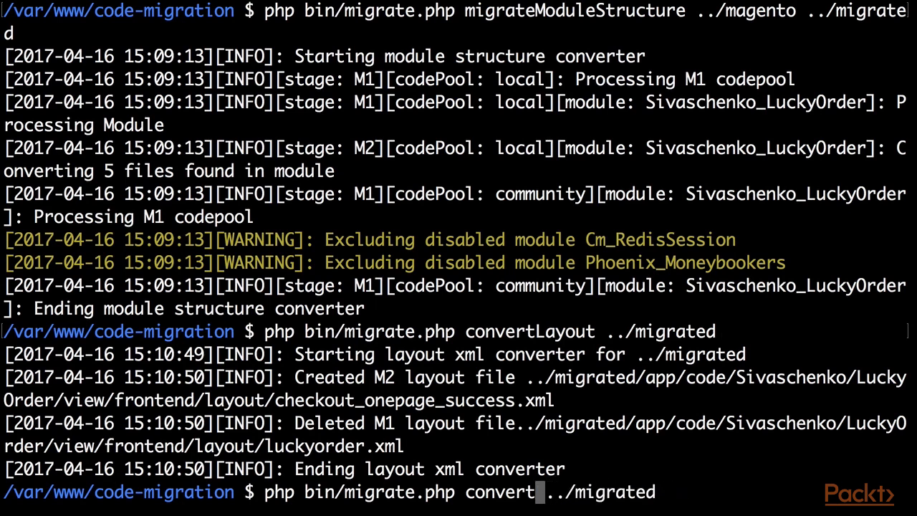
text(Con)
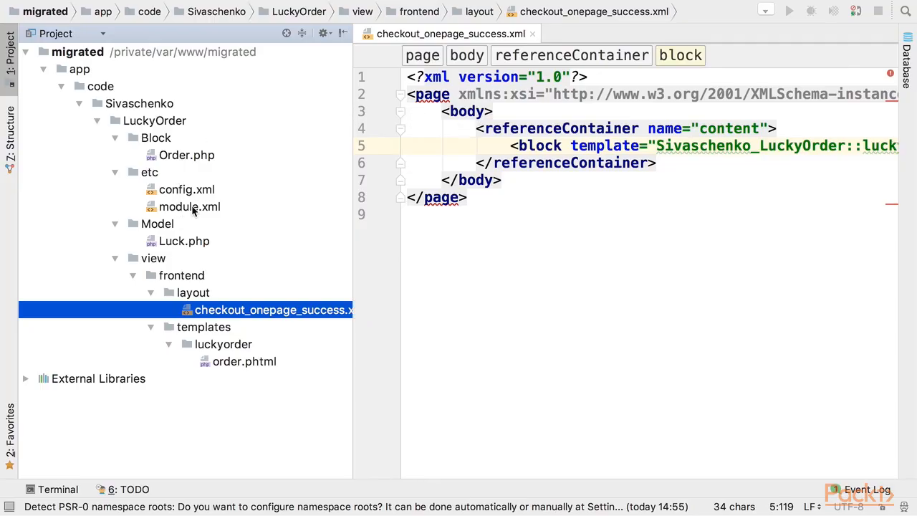
Step: Open the generated module.xml declaring Sivaschenko_LuckyOrder 1.0.0, then return to the terminal
double_click(190, 207)
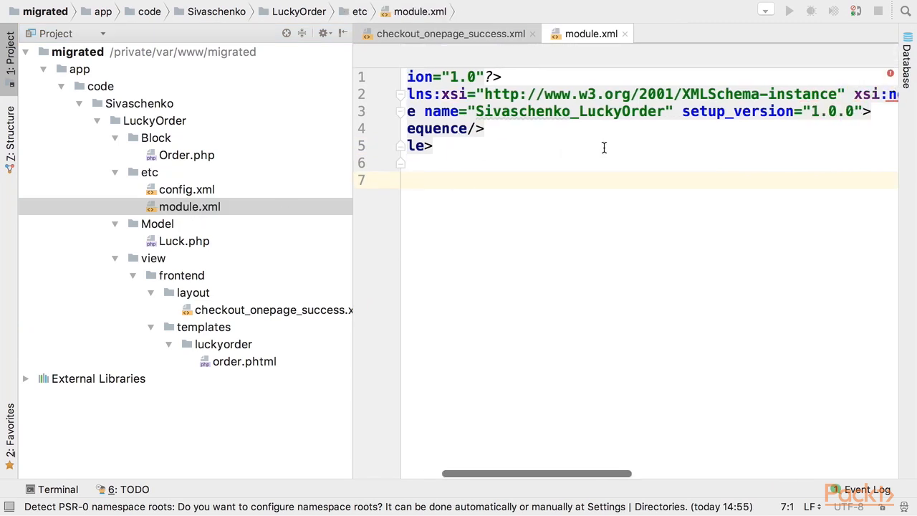
click(186, 189)
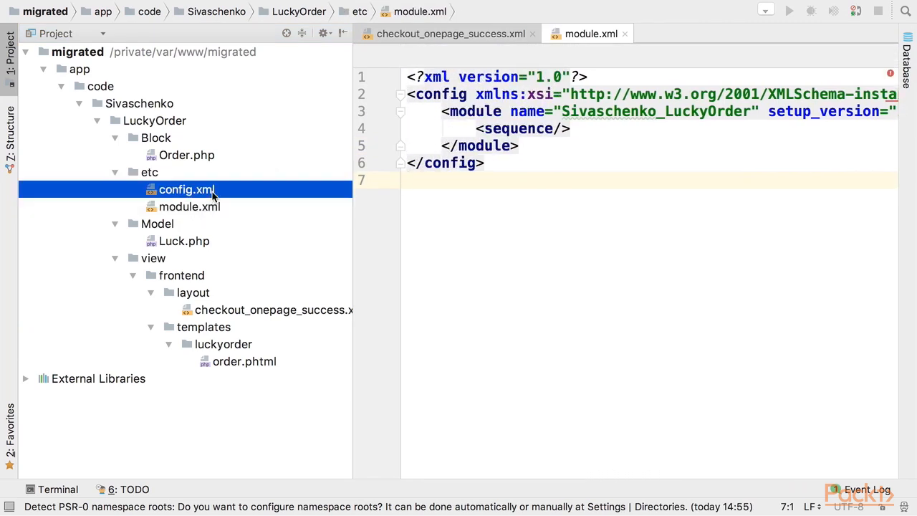
click(187, 189)
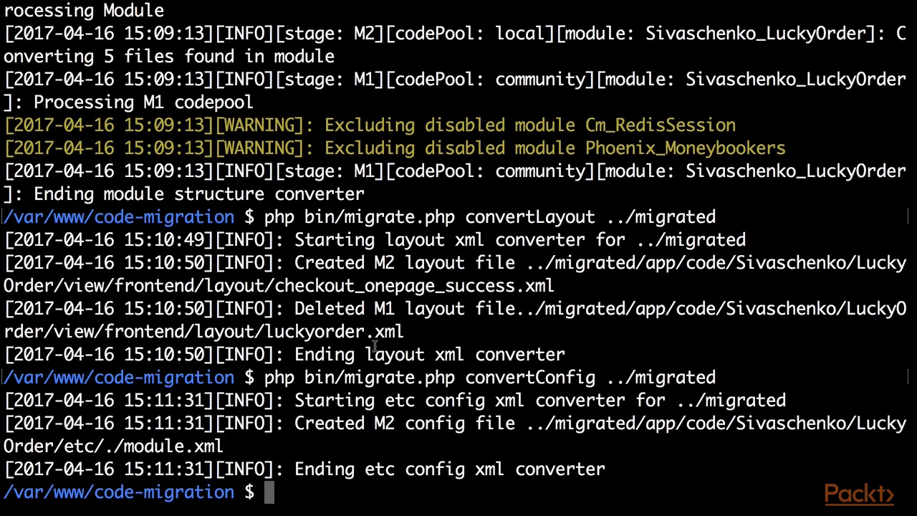
Step: Run php bin/migrate.php convertPhpCode ../migrated/ ../magento ../magento2 in the terminal
text(php)
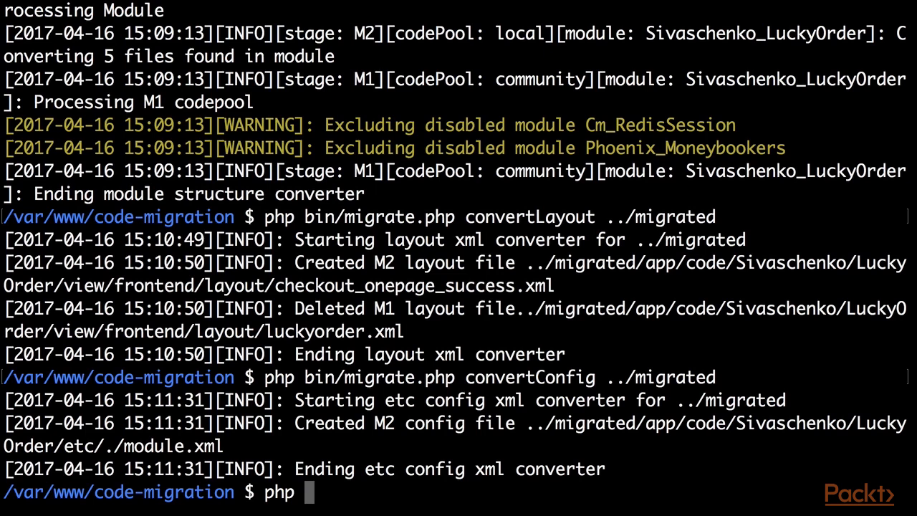
text(bin/migrate.php)
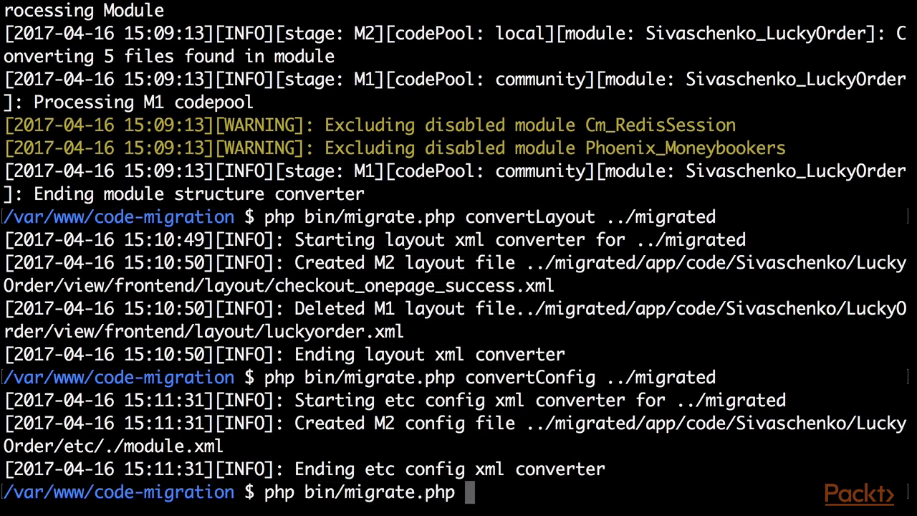
text(convertPhp)
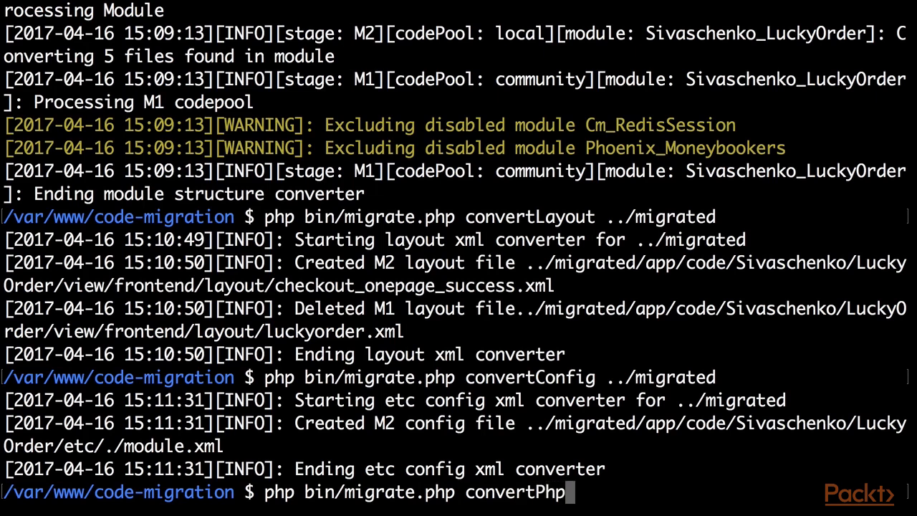
text(Code)
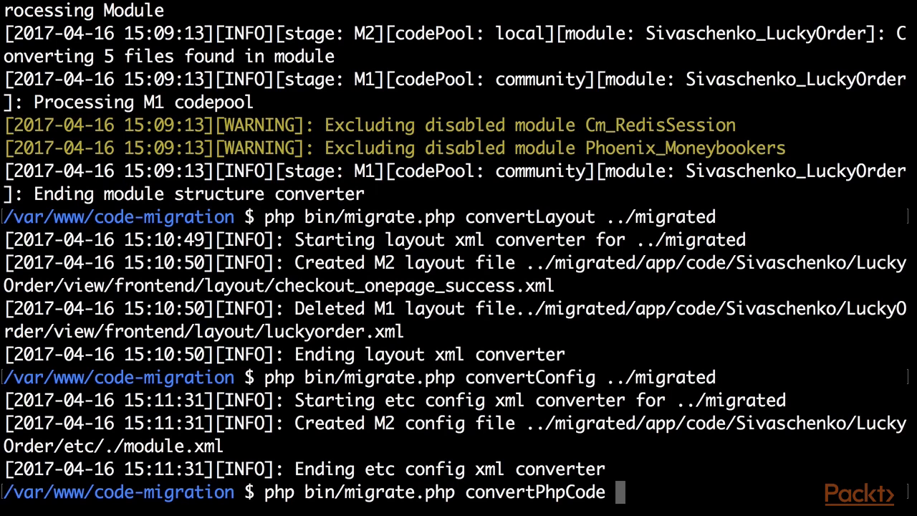
text(../)
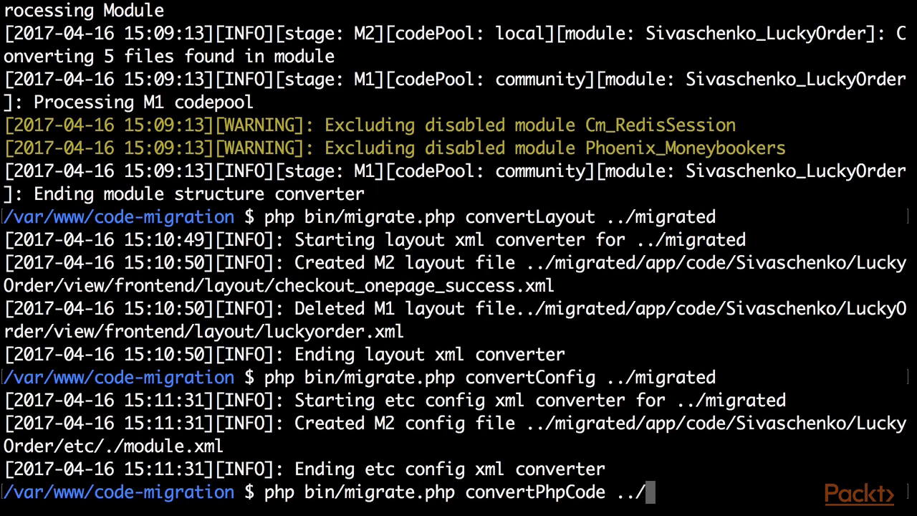
text(migrated/)
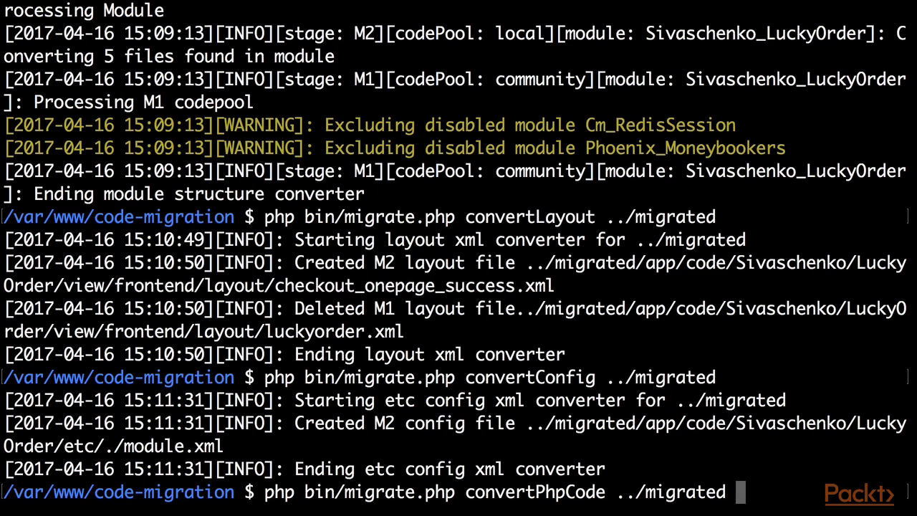
text(../mag)
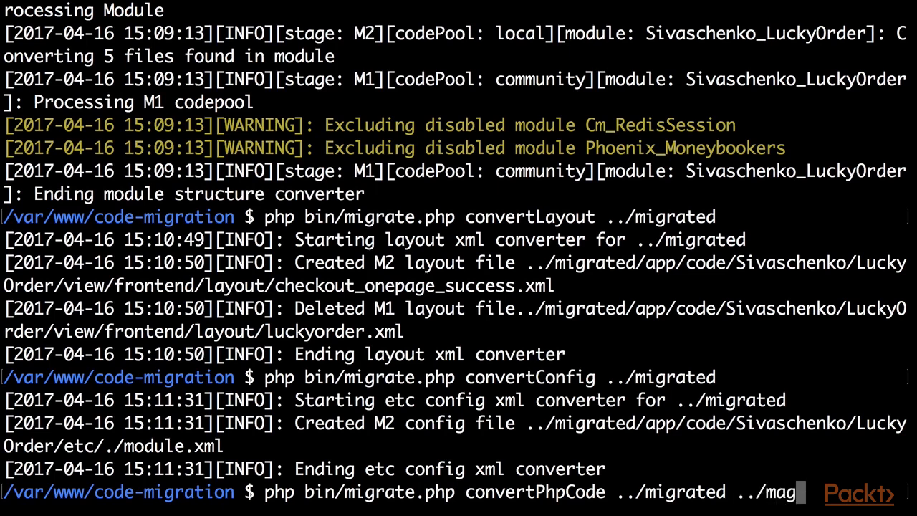
text(ento ../magento)
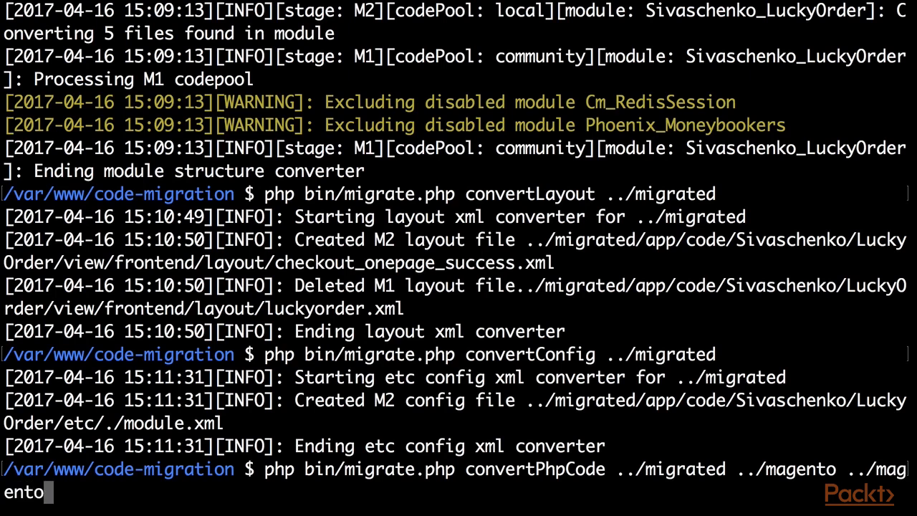
text(2)
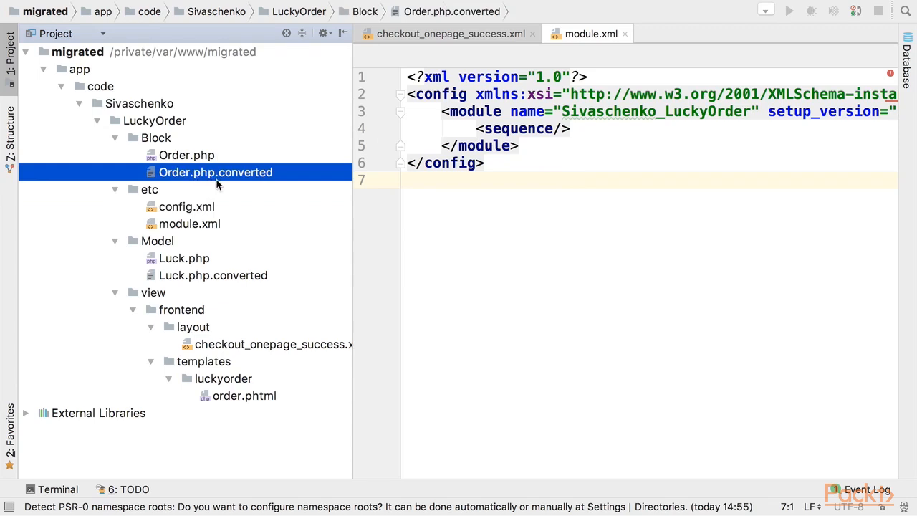
Step: Open Order.php.converted and review its constructor's factory assignments
double_click(215, 172)
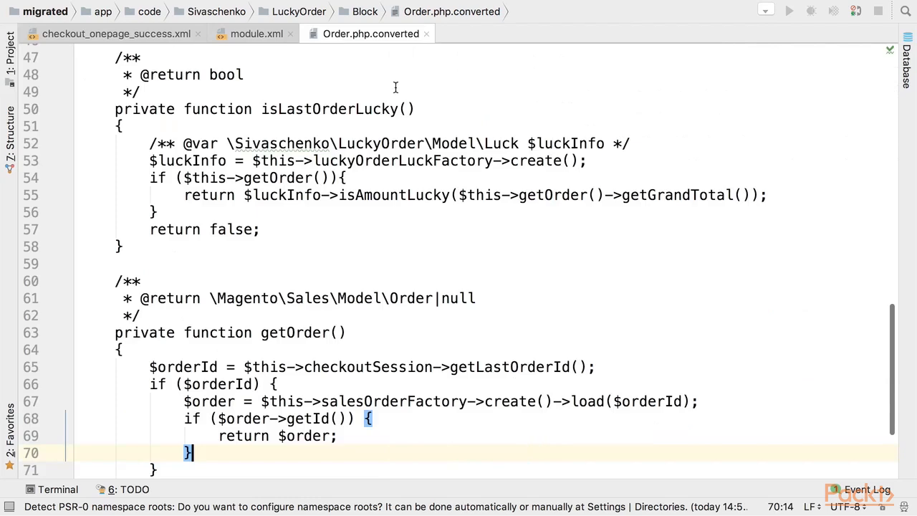
scroll(up, 3)
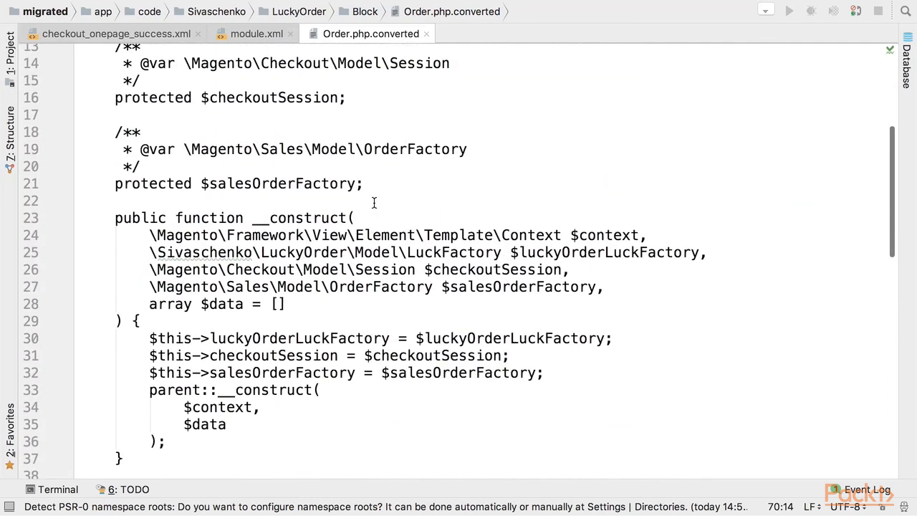
scroll(down, 3)
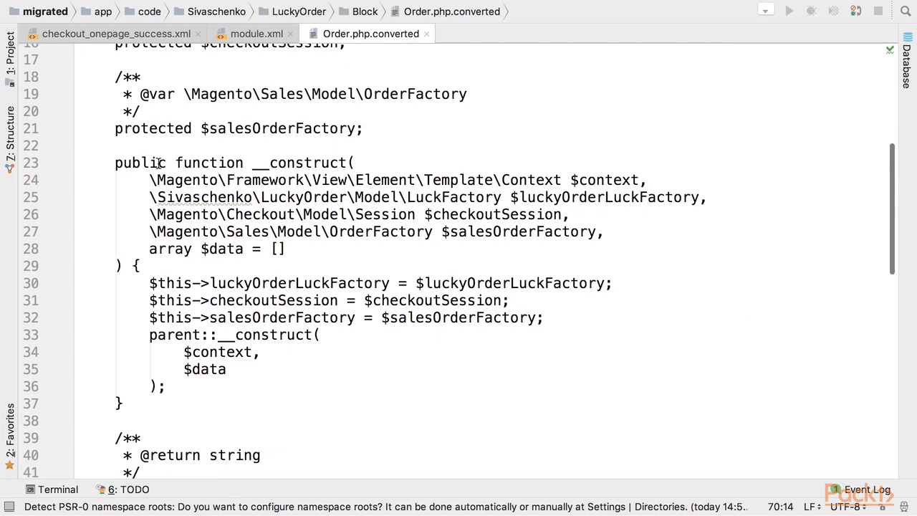
mouse_move(362, 197)
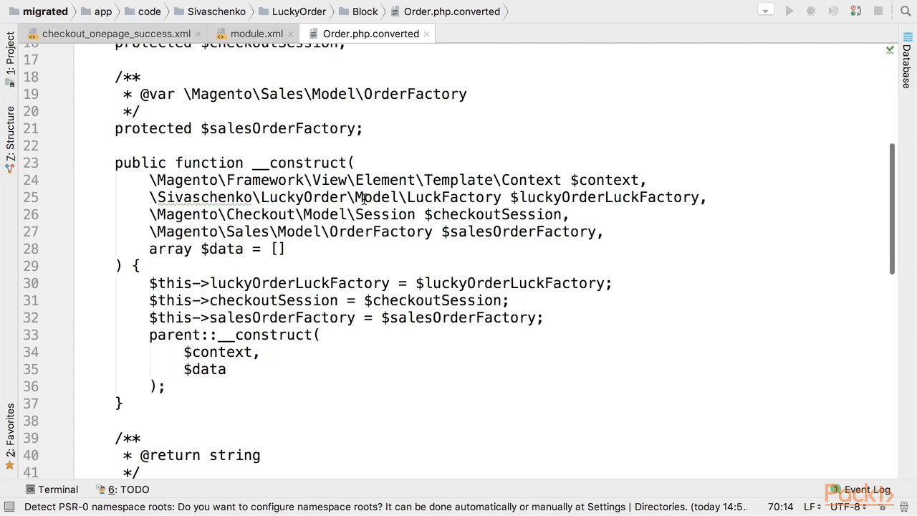
click(301, 318)
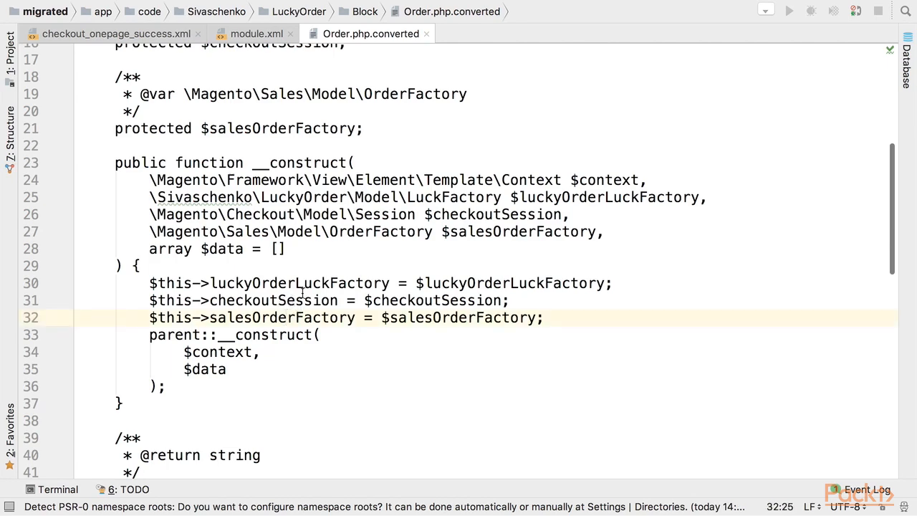
Step: Select the factory create() call on line 53, then return to the namespace line
scroll(down, 3)
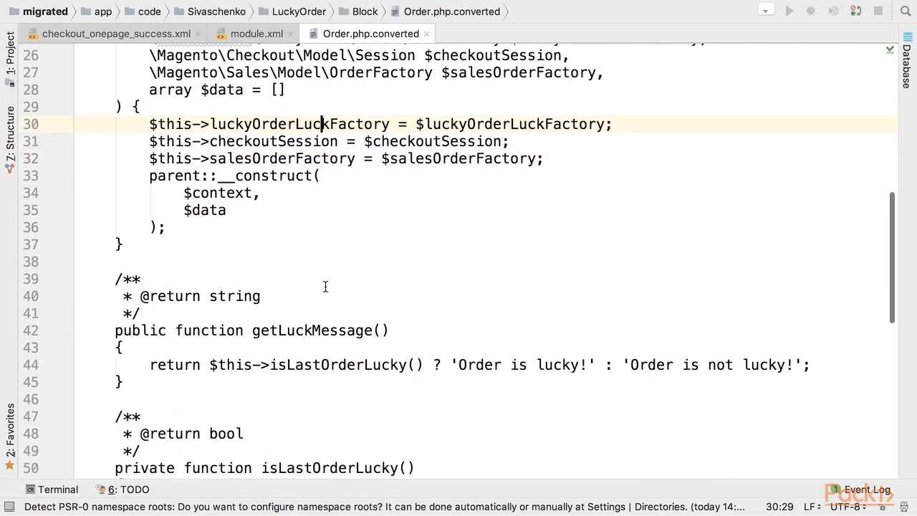
scroll(down, 3)
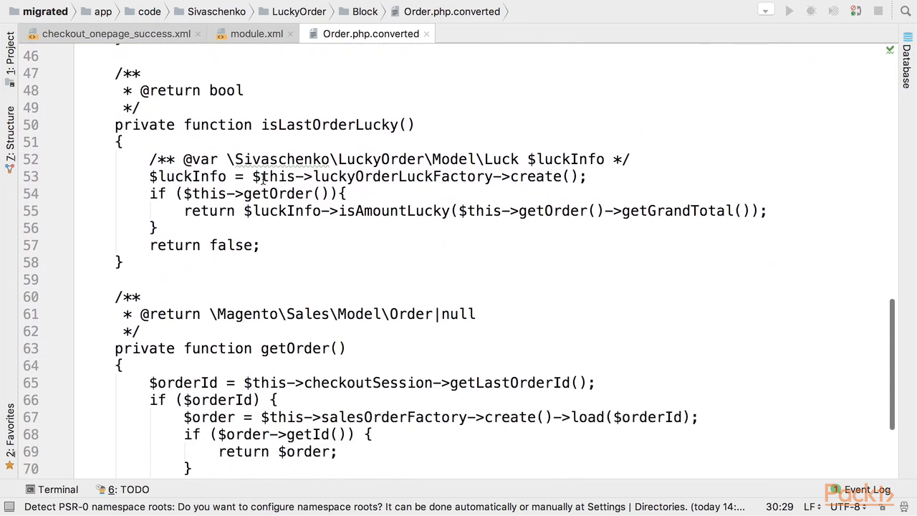
drag(252, 176, 587, 177)
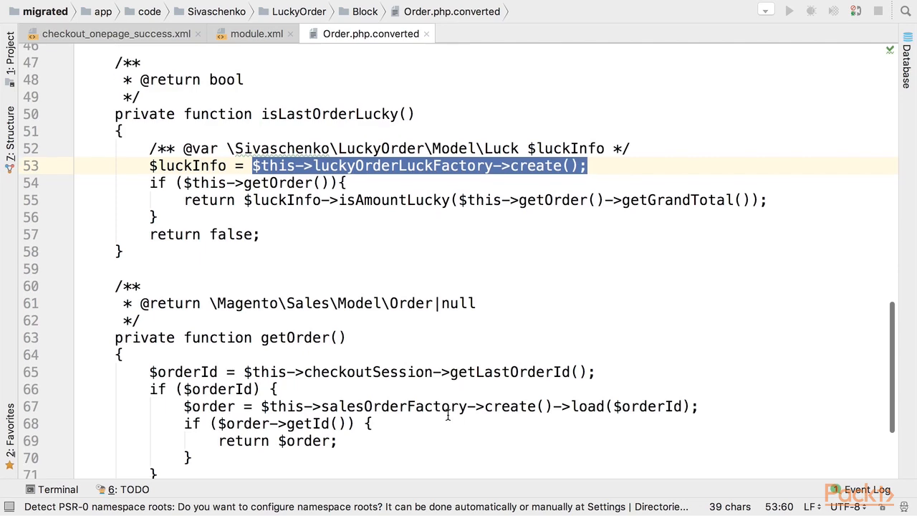
scroll(down, 3)
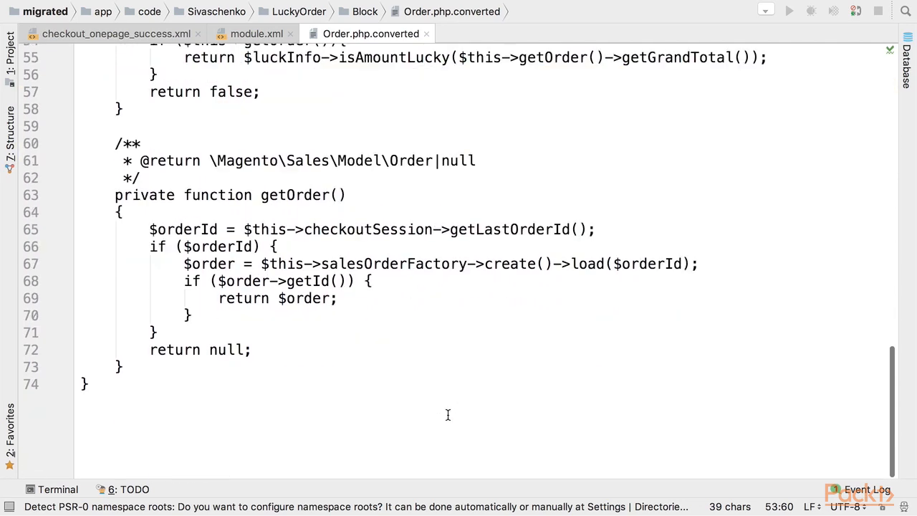
scroll(up, 3)
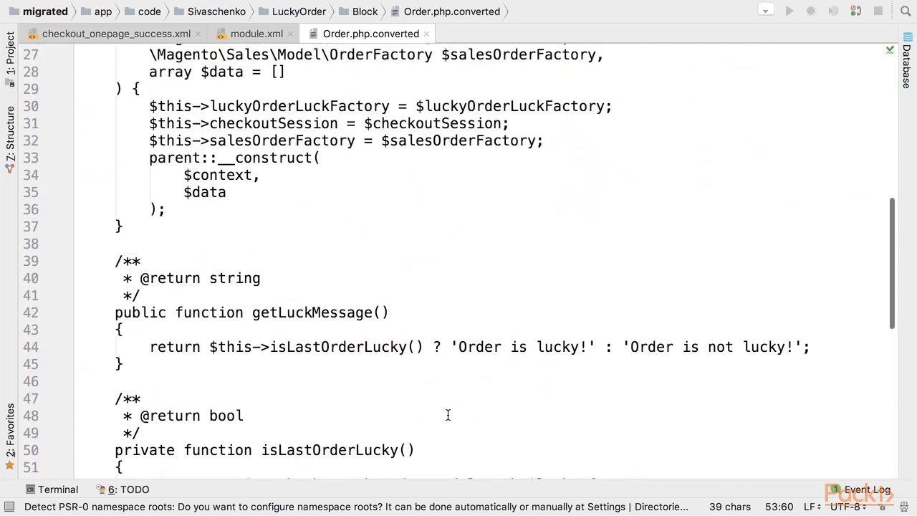
scroll(up, 3)
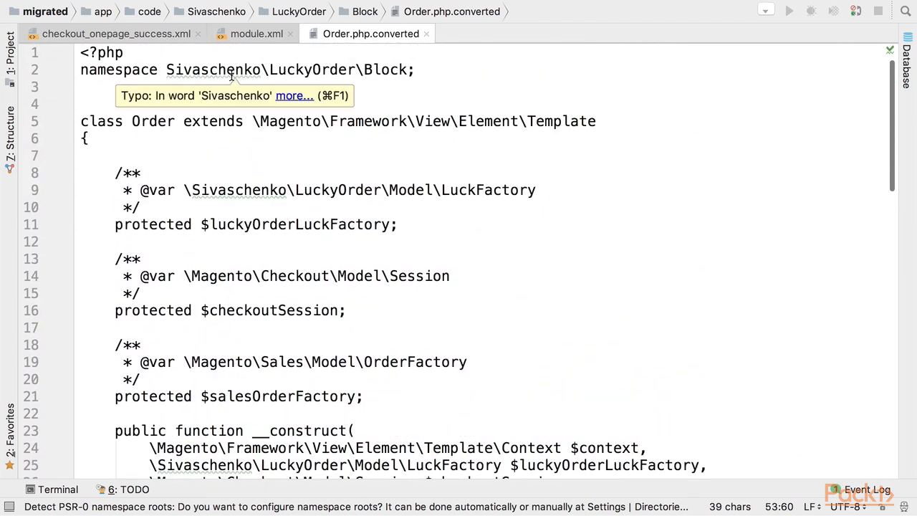
click(123, 69)
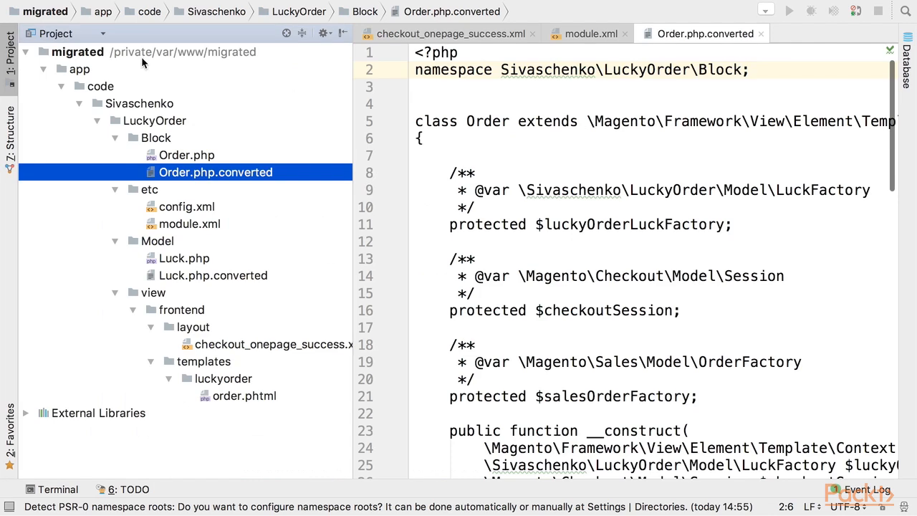
Step: Open Luck.php.converted, then point out config.xml, Luck.php and Luck.php.converted in the project tree
click(213, 275)
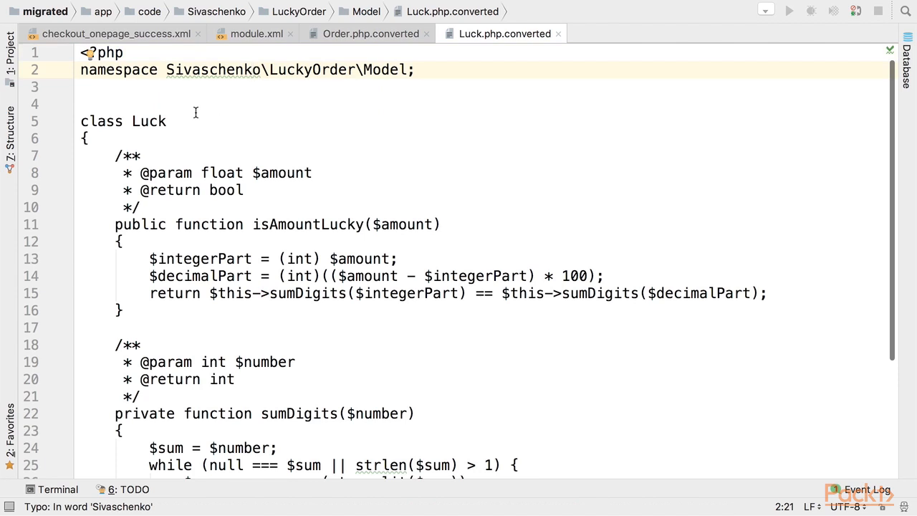
scroll(down, 3)
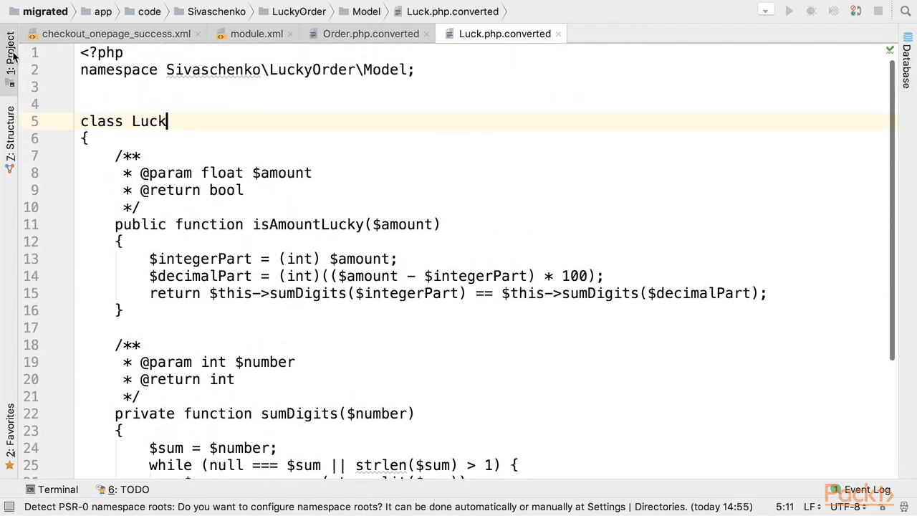
click(10, 54)
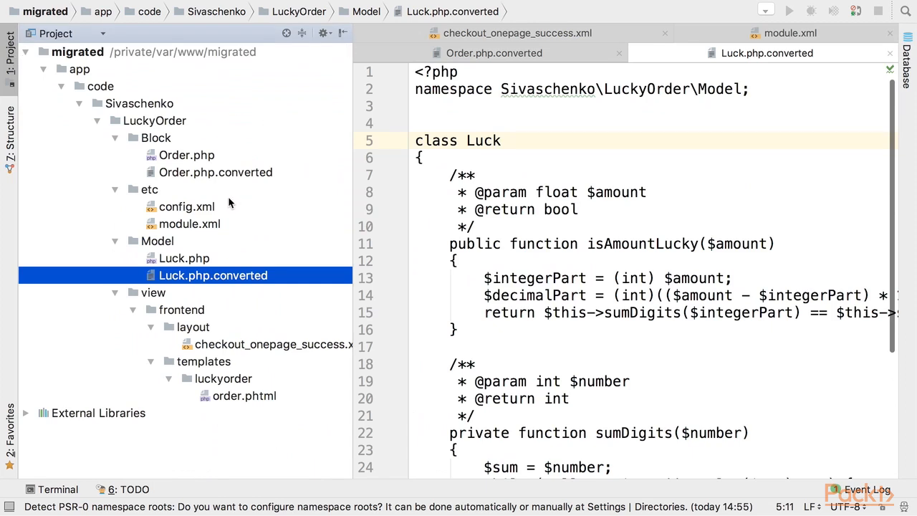
click(186, 206)
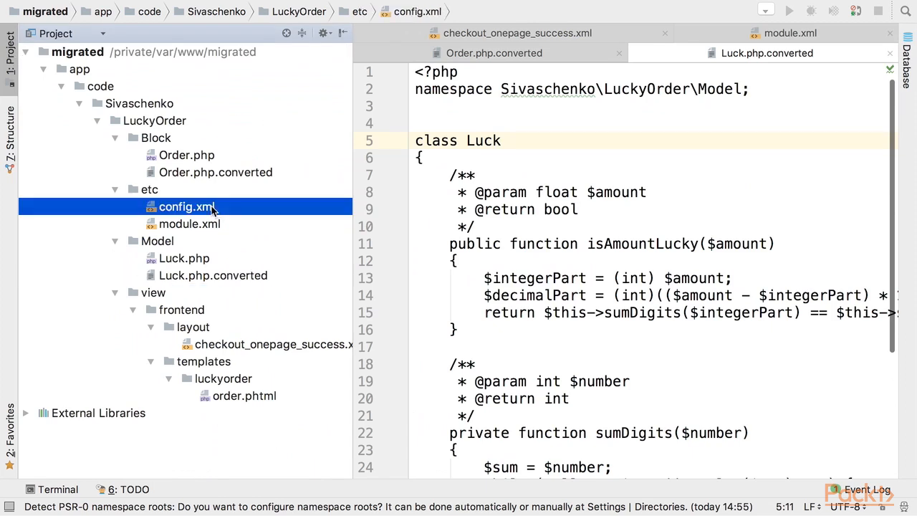
mouse_move(207, 262)
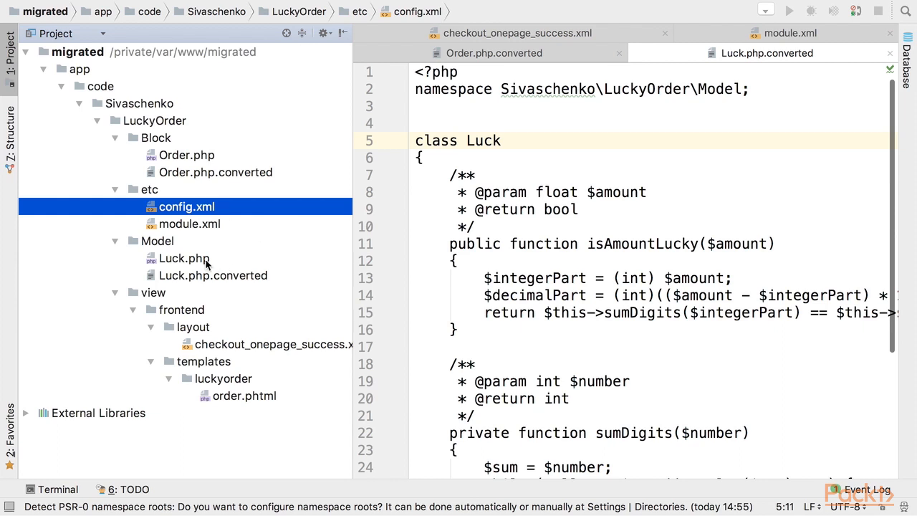
click(184, 258)
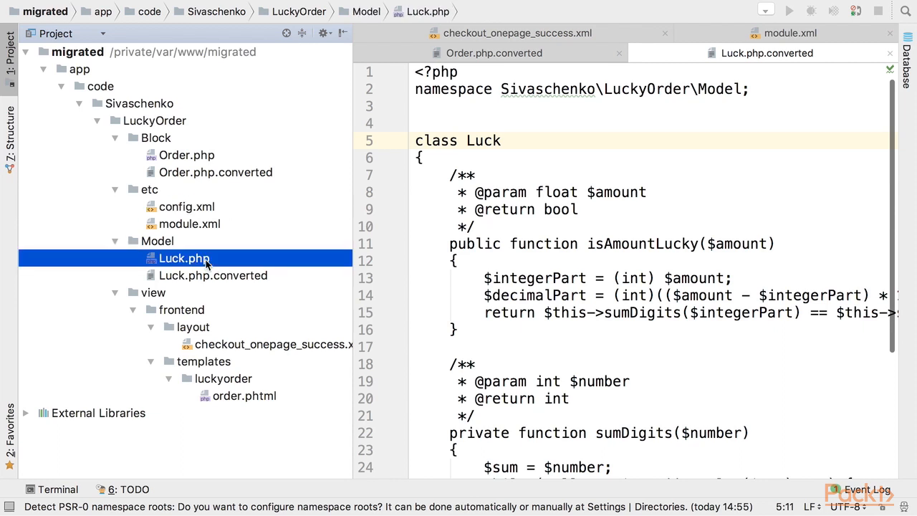
click(213, 276)
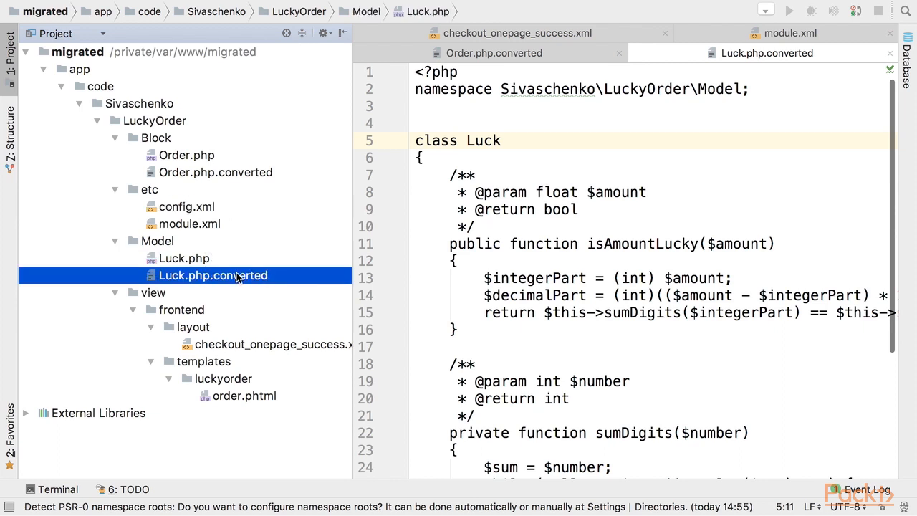